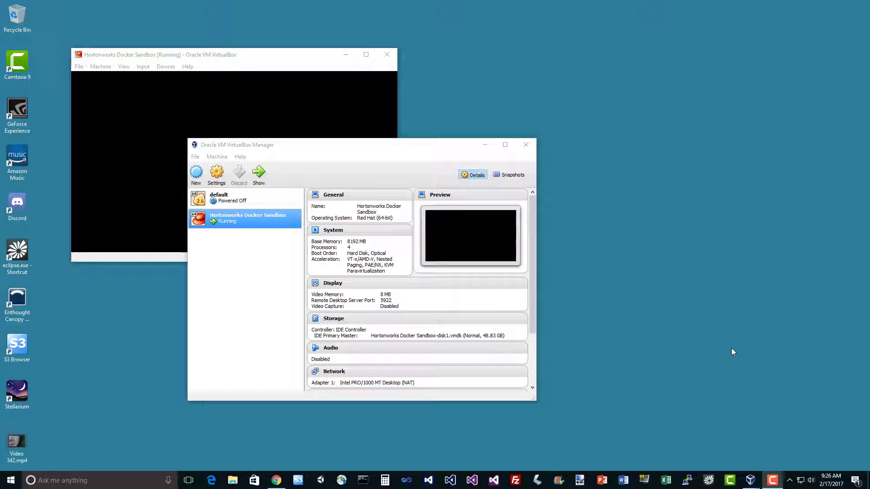
mouse_move(384, 162)
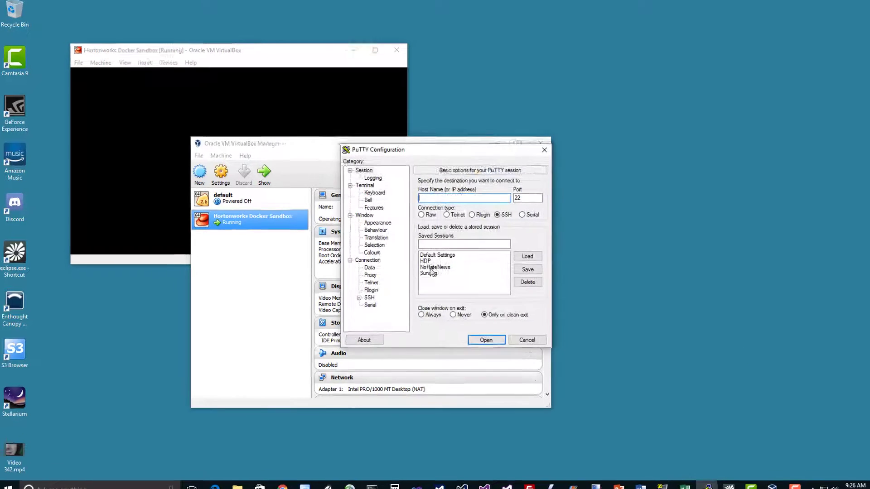
Step: Choose the saved Hortonworks sandbox session in PuTTY to connect over SSH
click(485, 339)
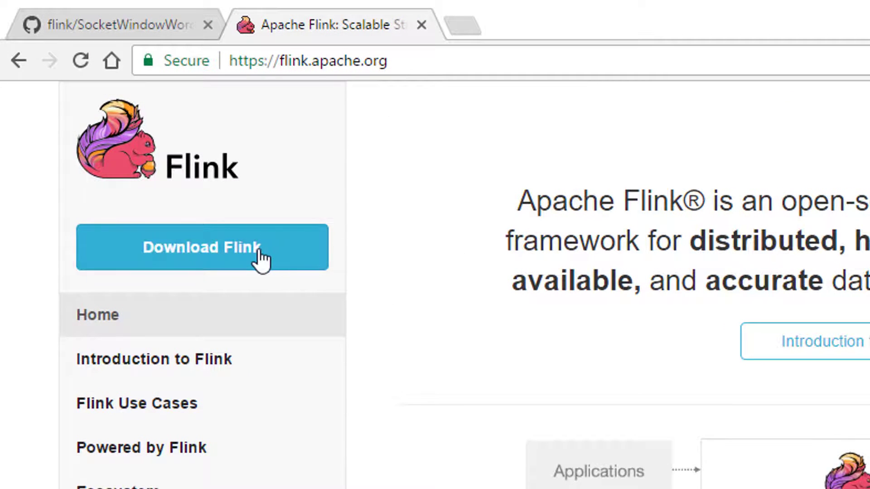
Step: Copy the suggested mirror link for the Flink 1.2.0 Hadoop 2.7 / Scala 2.10 binary
click(201, 247)
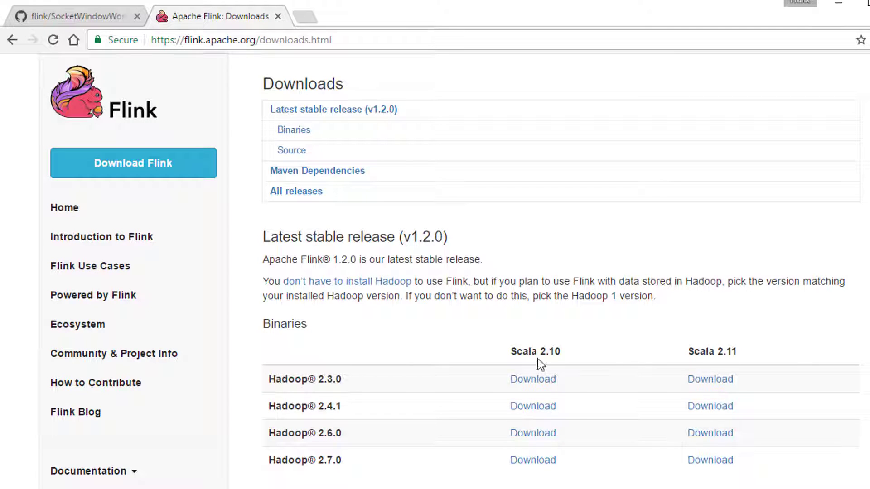
mouse_move(533, 413)
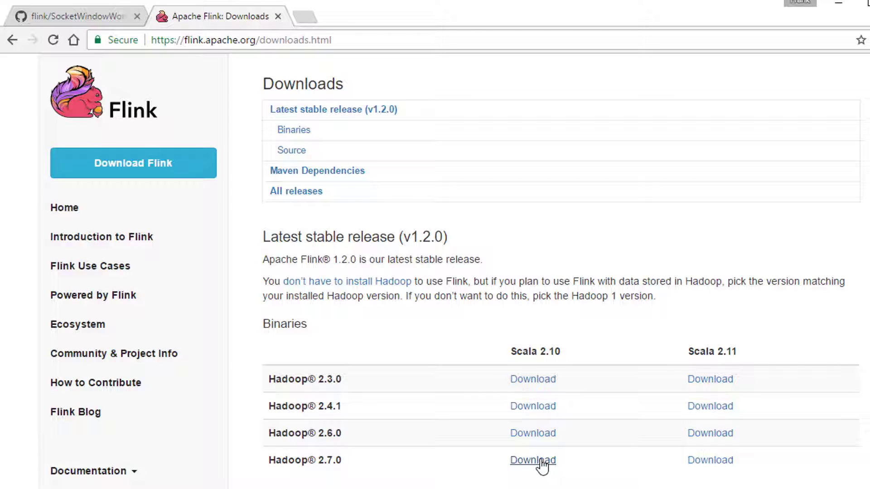
click(531, 460)
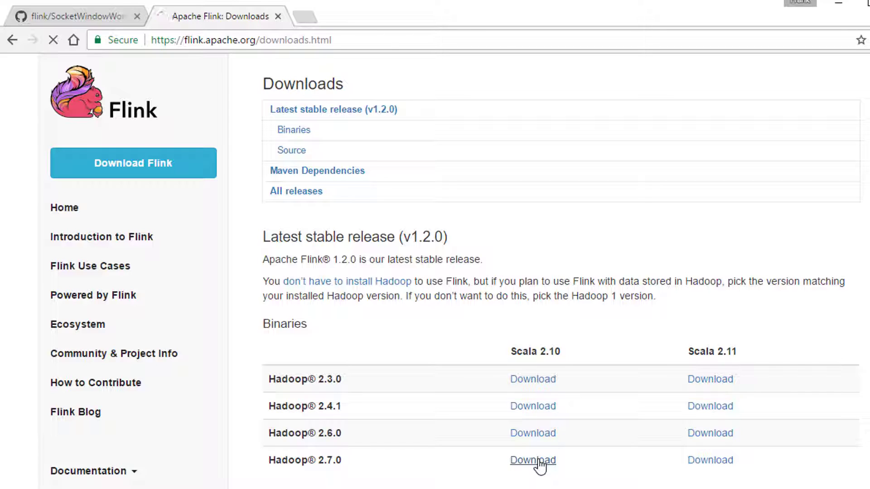
click(532, 460)
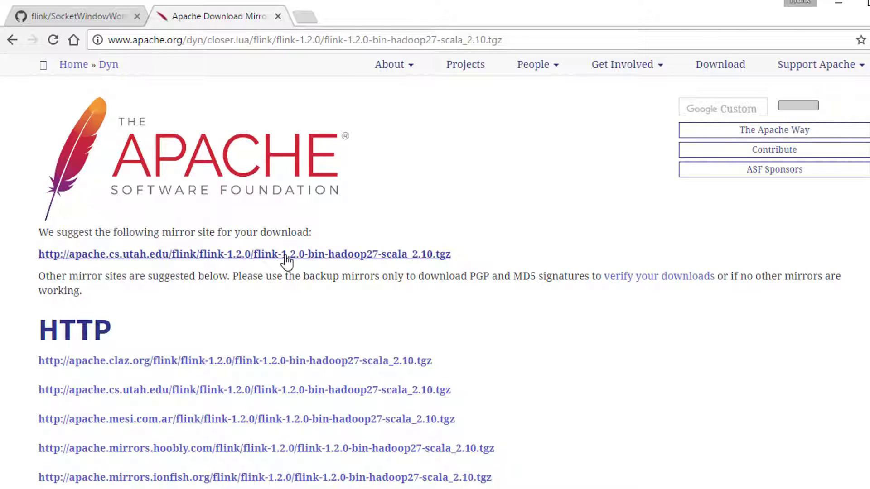
right_click(244, 254)
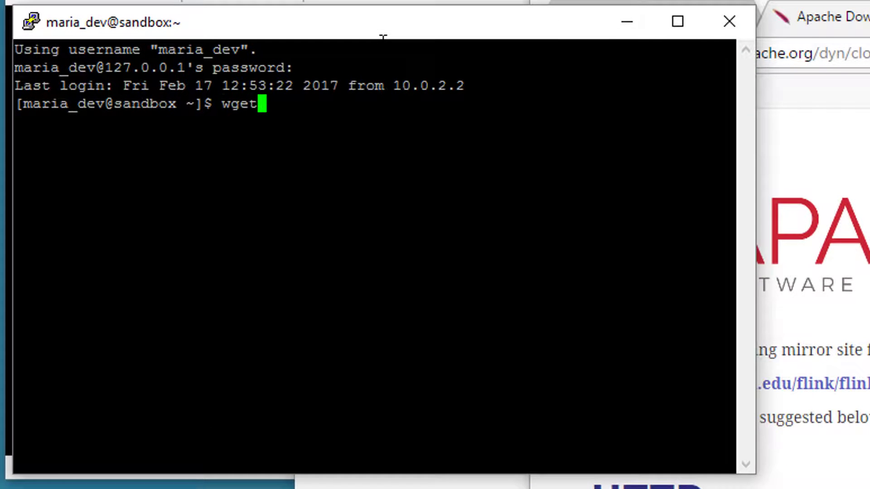
Step: Download flink-1.2.0-bin-hadoop27-scala_2.10.tgz with wget from the apache.cs.utah.edu mirror
text(http://apache.cs.utah.edu/flink/flink-1.2.0/flink-1.2.0-bin-hadoop27-scala_2.10.tgz)
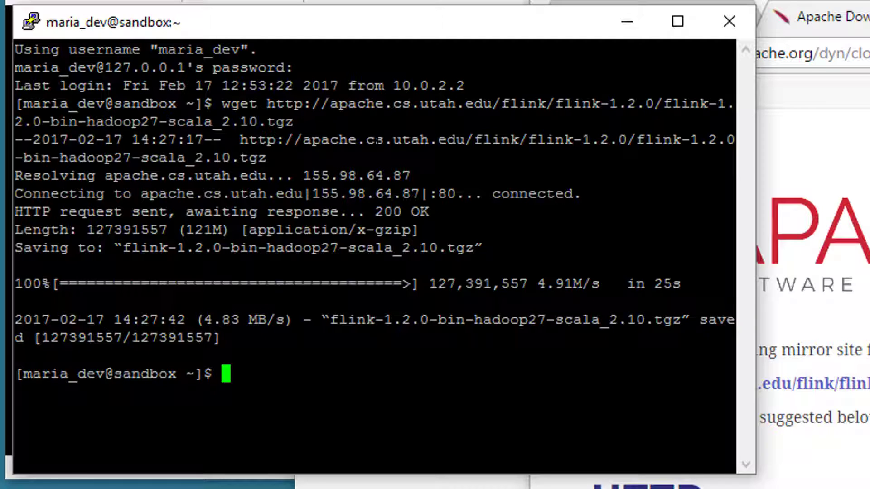
Step: Extract the archive with tar -xvf, enter flink-1.2.0, list it, then move into conf
text(tar)
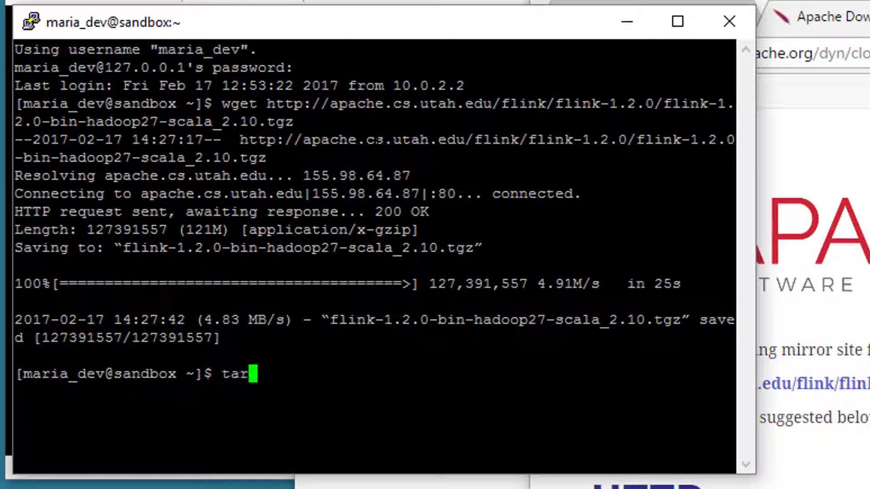
text(-xvf)
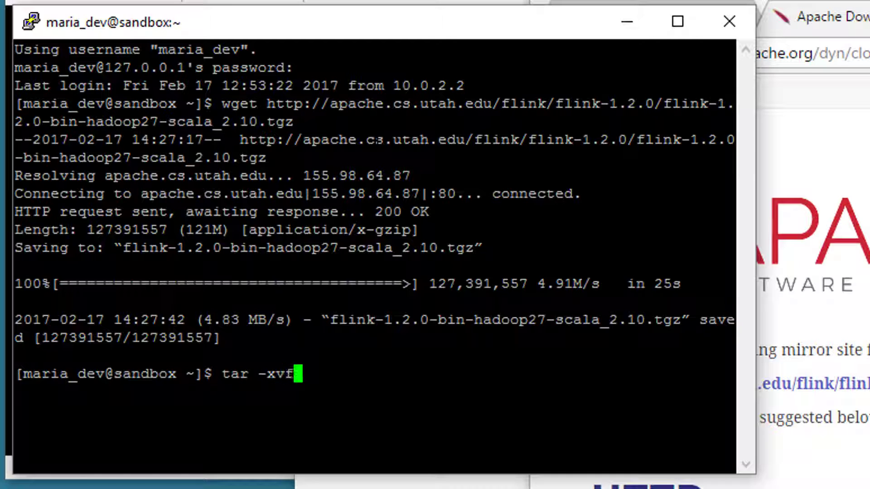
text(flin)
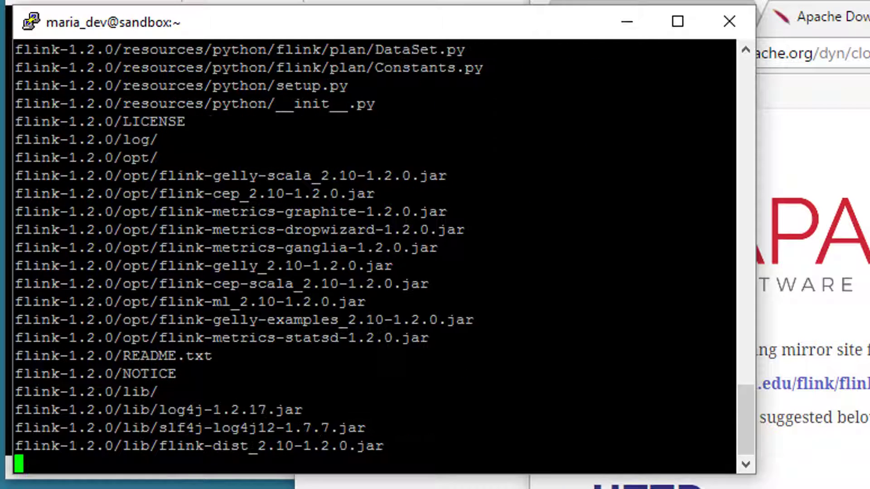
text(cd flink-1.2.0)
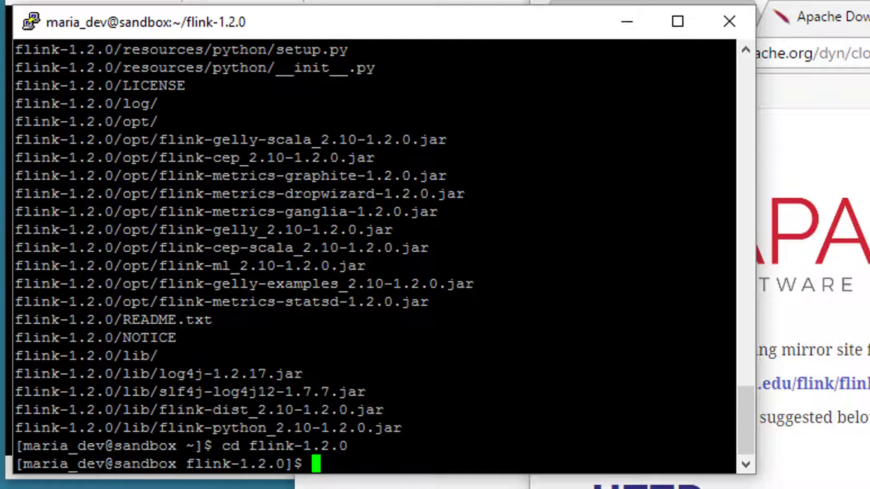
text(ls)
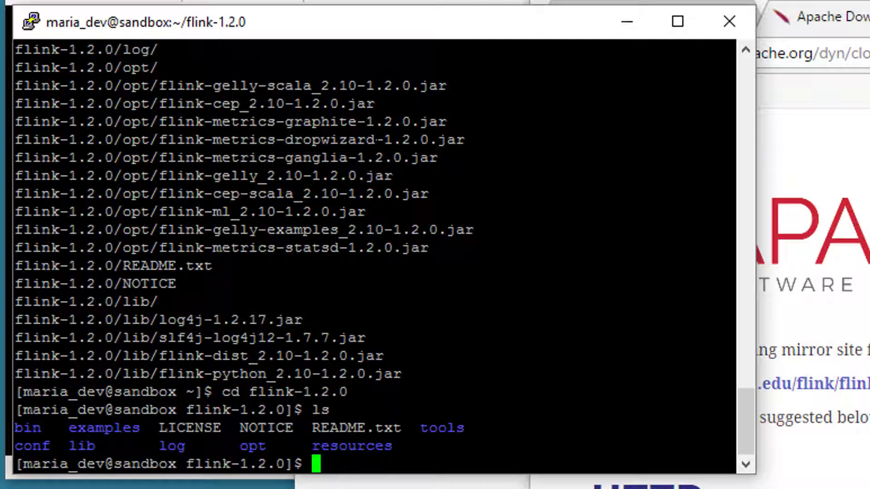
text(cd conf)
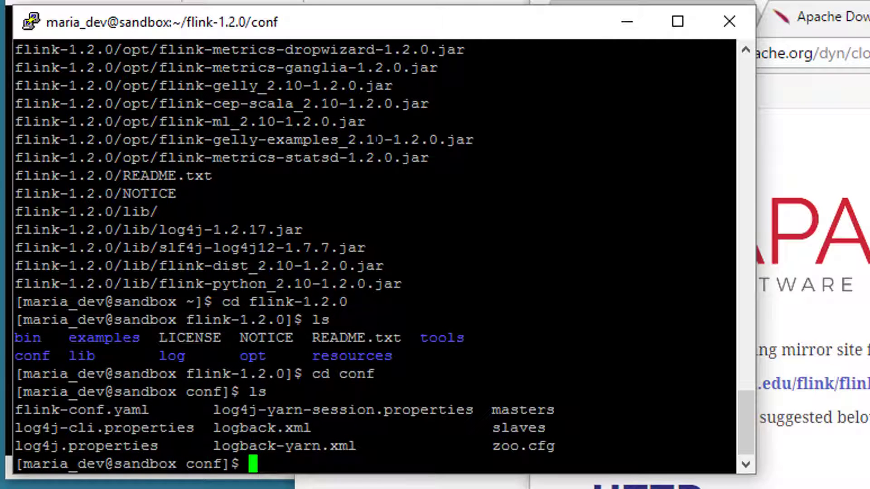
Step: Edit flink-conf.yaml in vi so jobmanager.web.port is 8082, then save with :wq
text(vi)
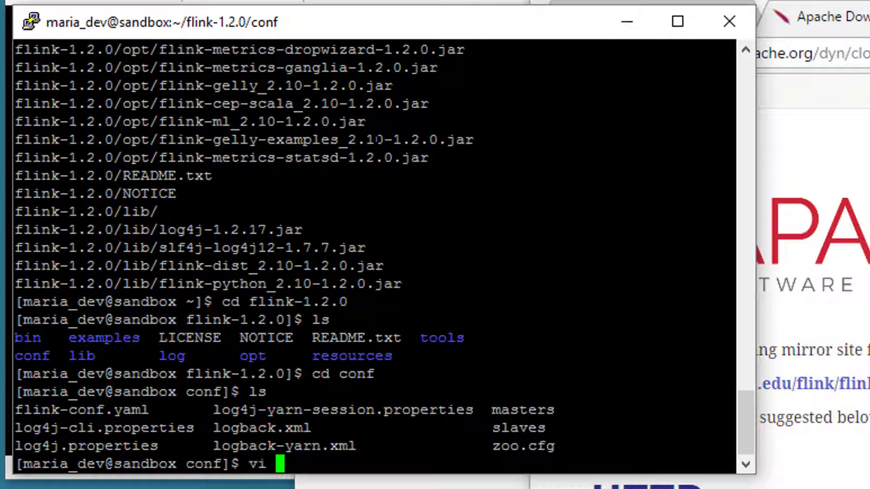
text(flink-conf.yaml)
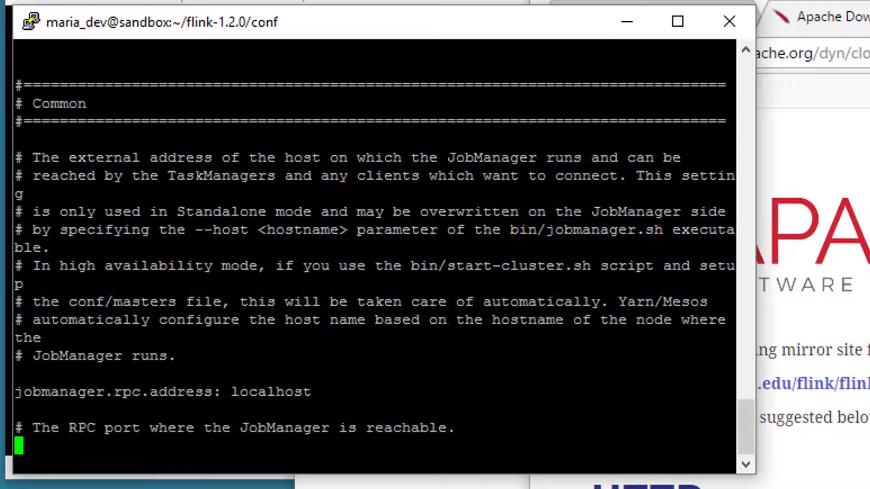
scroll(down, 3)
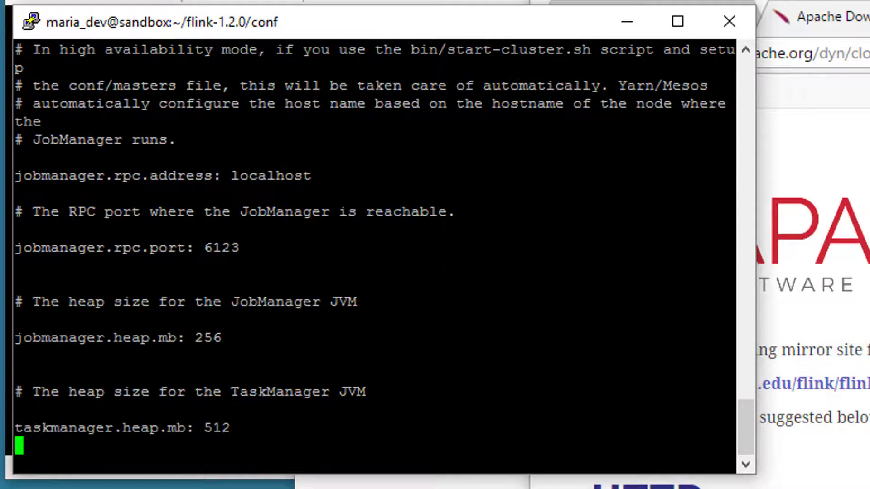
scroll(down, 3)
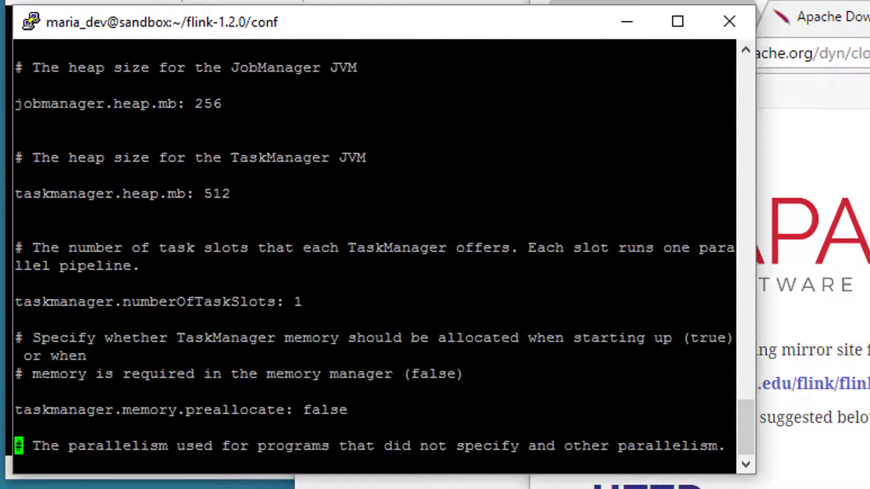
scroll(down, 3)
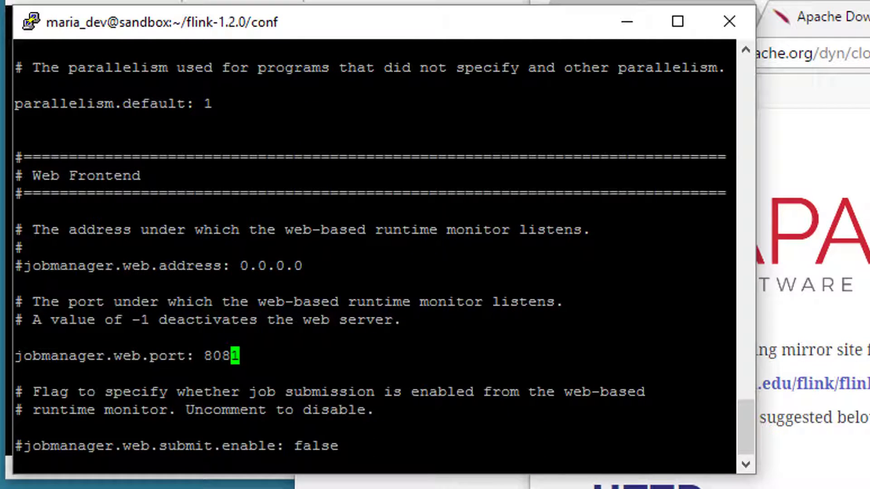
key(i)
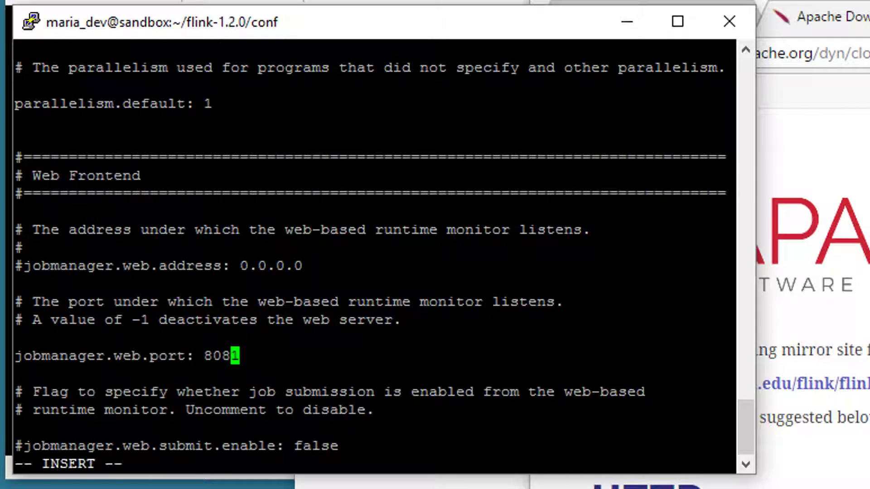
text(2)
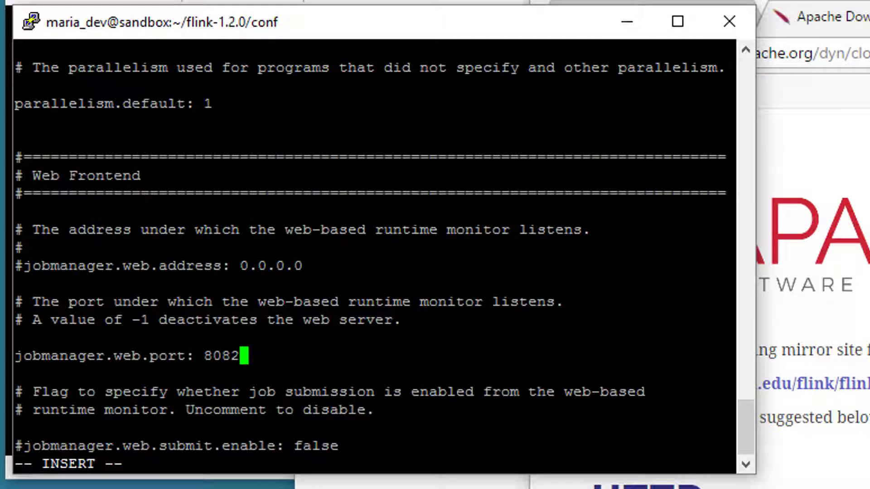
text(:wq)
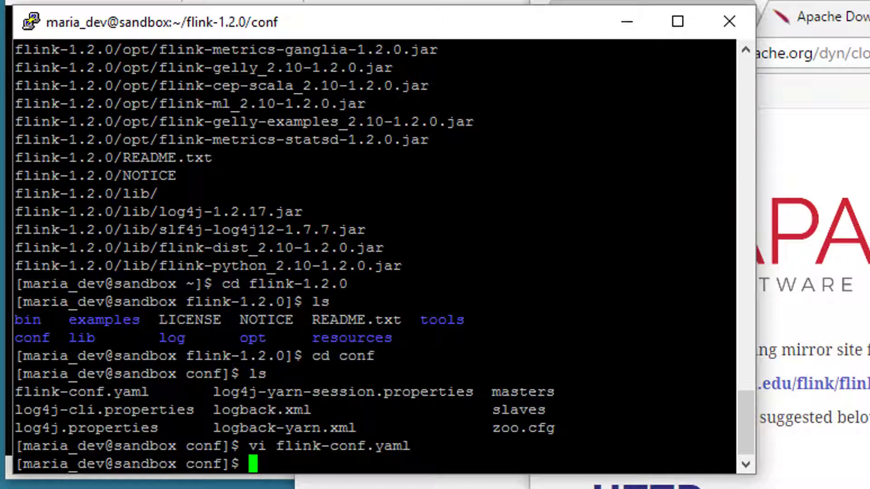
Step: Return to the flink-1.2.0 folder and run ./bin/start-local.sh
text(cd ..)
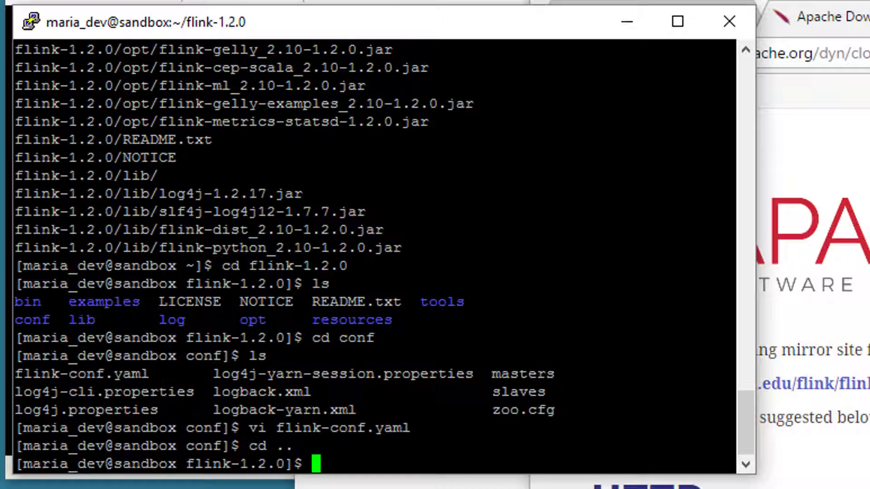
text(./bi)
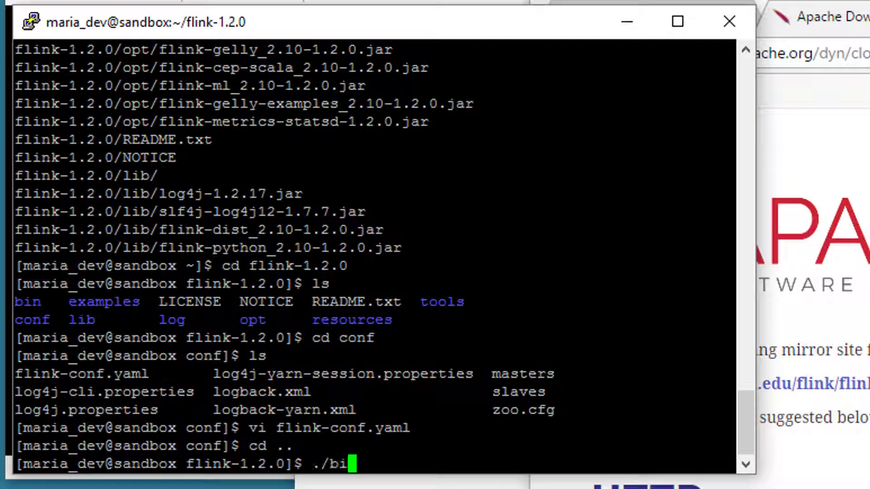
text(n/start-local.)
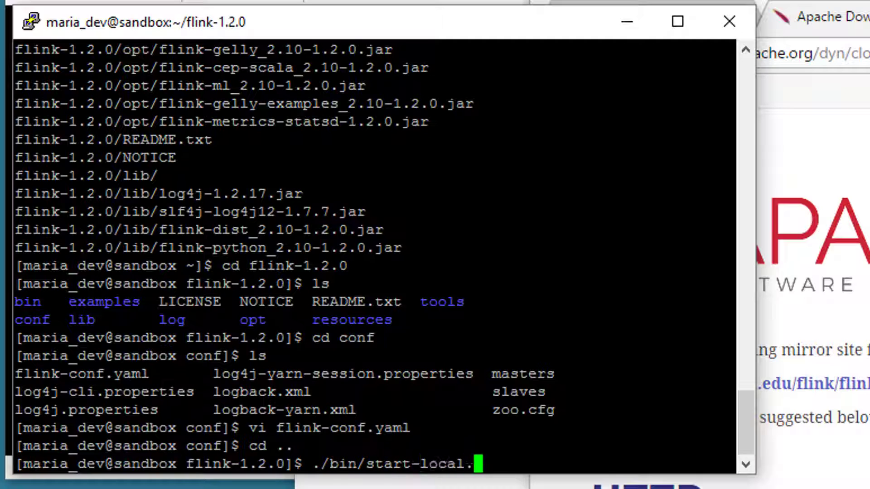
text(sh)
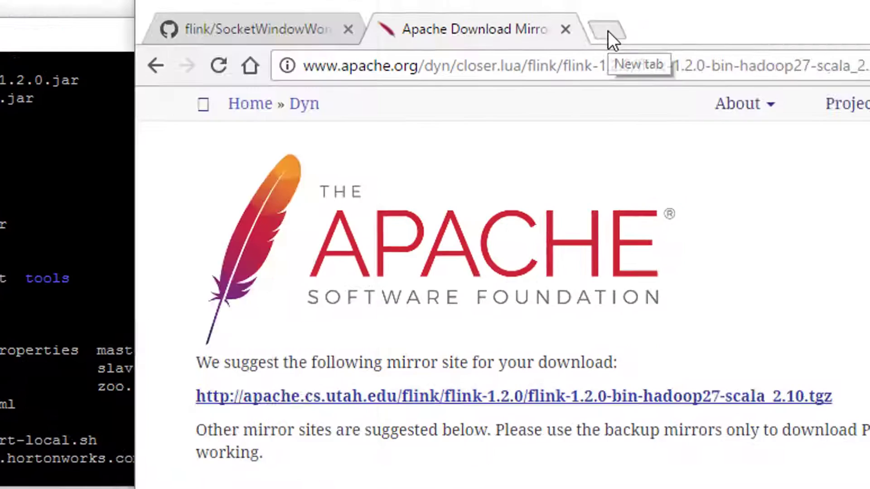
Step: Load the Flink Web Dashboard at 127.0.0.1:8082 in a new browser tab
click(603, 31)
text(127.0.0.1:8082/#/overview)
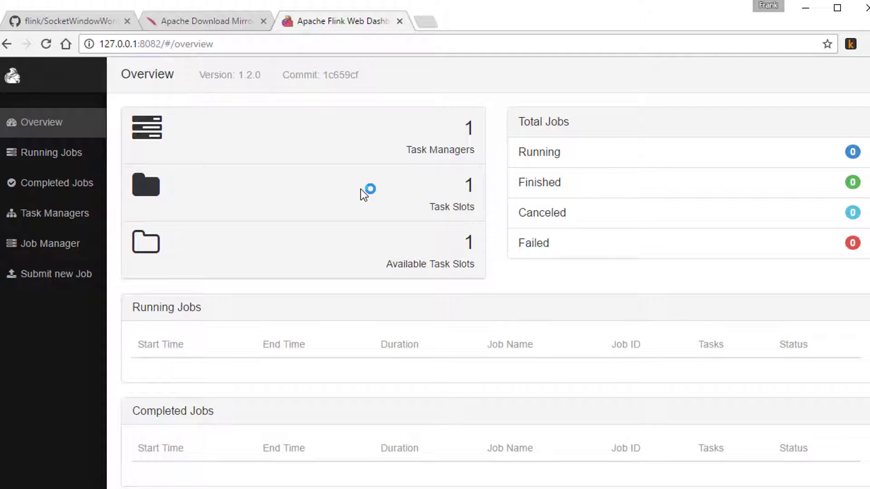
mouse_move(392, 154)
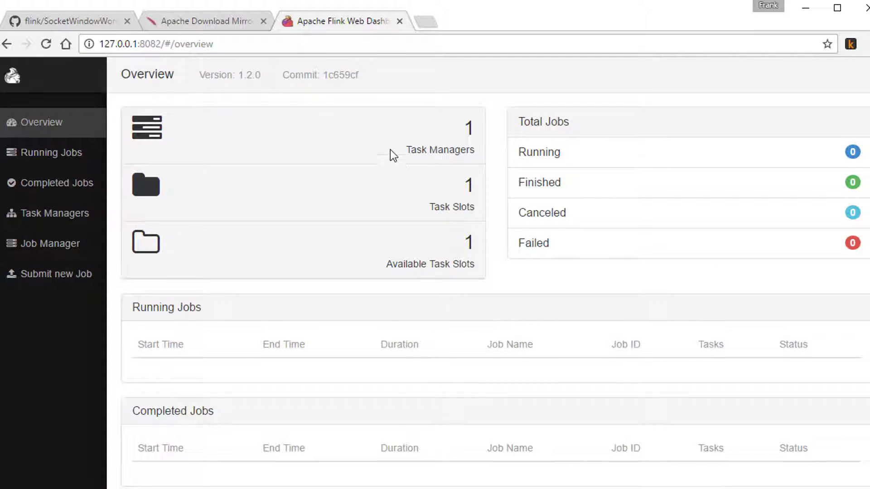
mouse_move(400, 210)
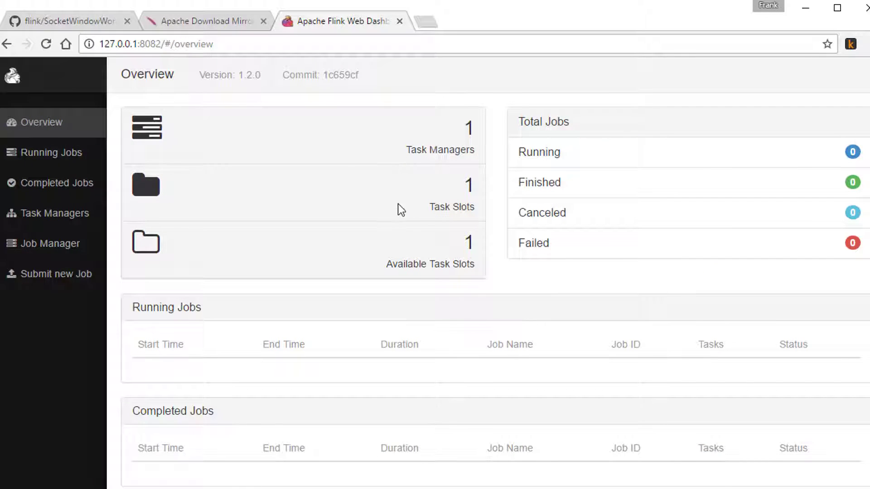
mouse_move(412, 263)
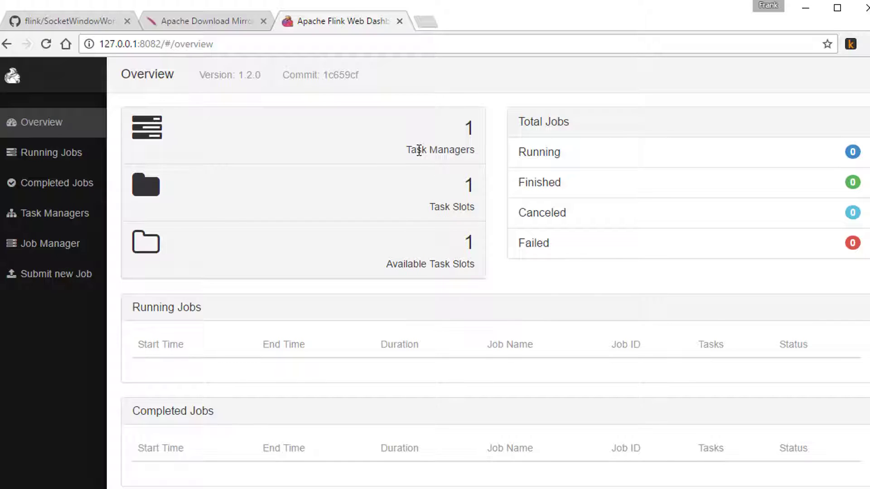
mouse_move(141, 323)
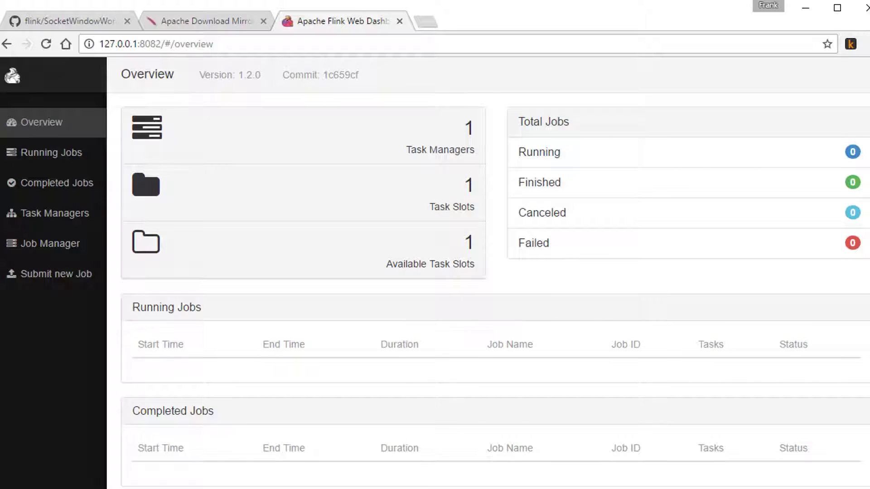
Step: Read through SocketWindowWordCount.scala on GitHub from the top to the end
click(66, 22)
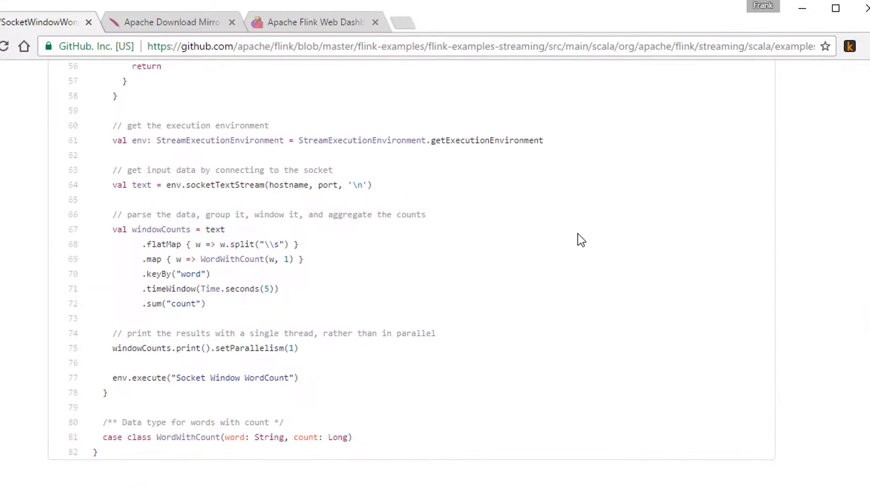
scroll(up, 3)
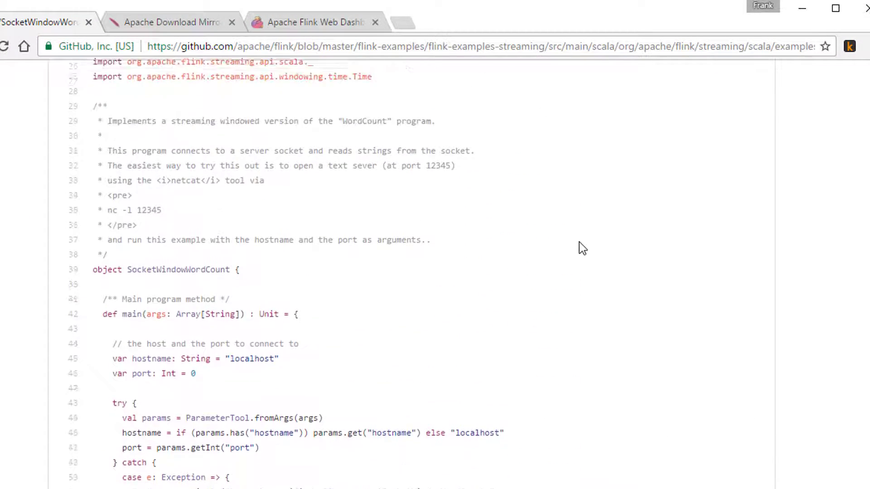
scroll(up, 3)
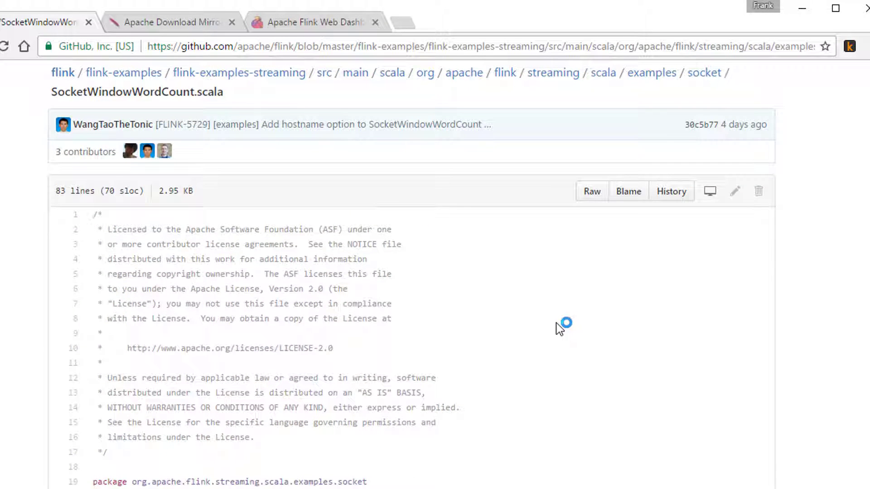
scroll(down, 3)
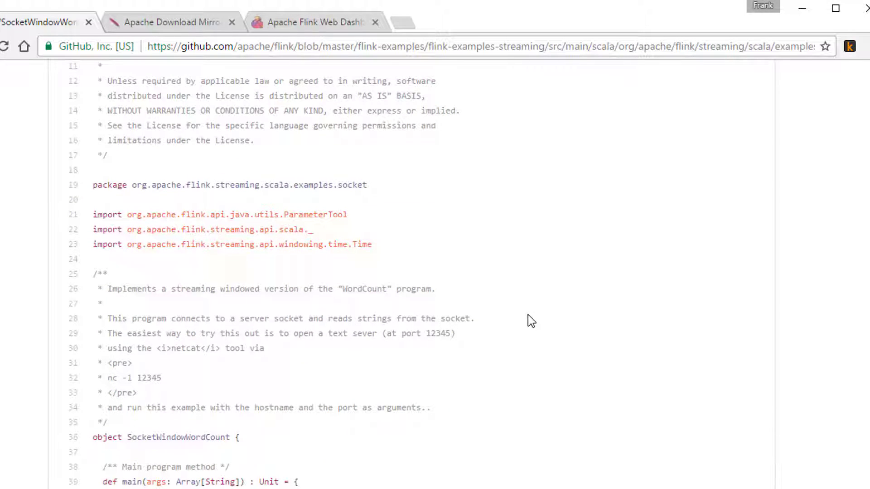
scroll(down, 3)
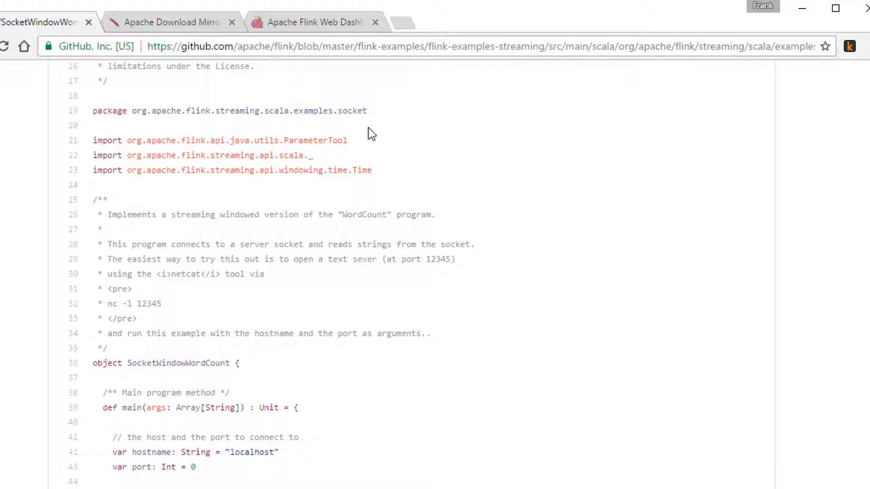
scroll(down, 3)
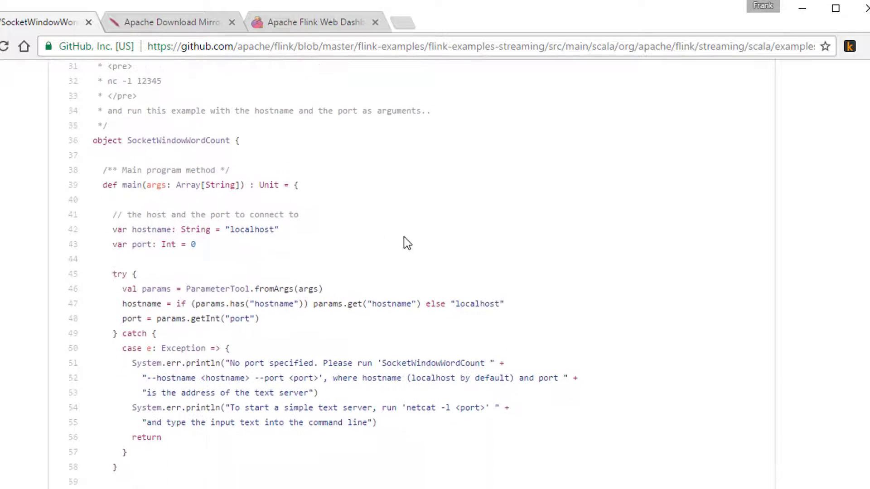
mouse_move(162, 165)
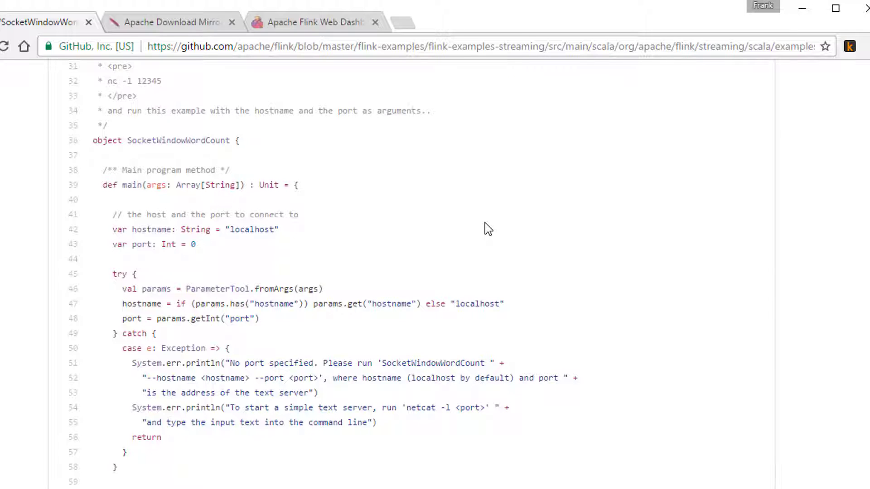
scroll(down, 3)
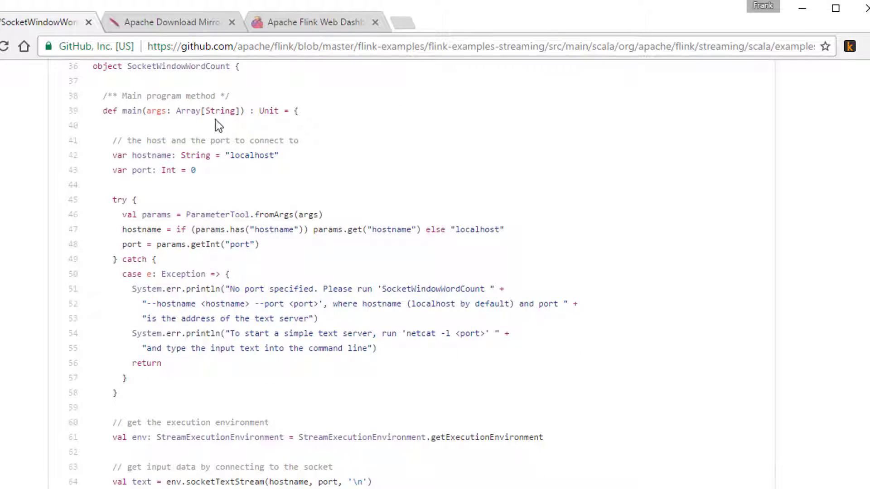
scroll(down, 3)
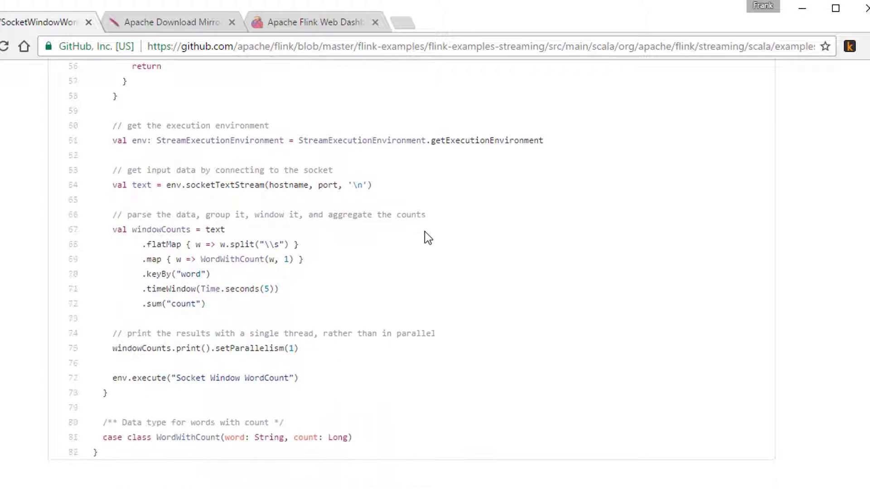
mouse_move(249, 154)
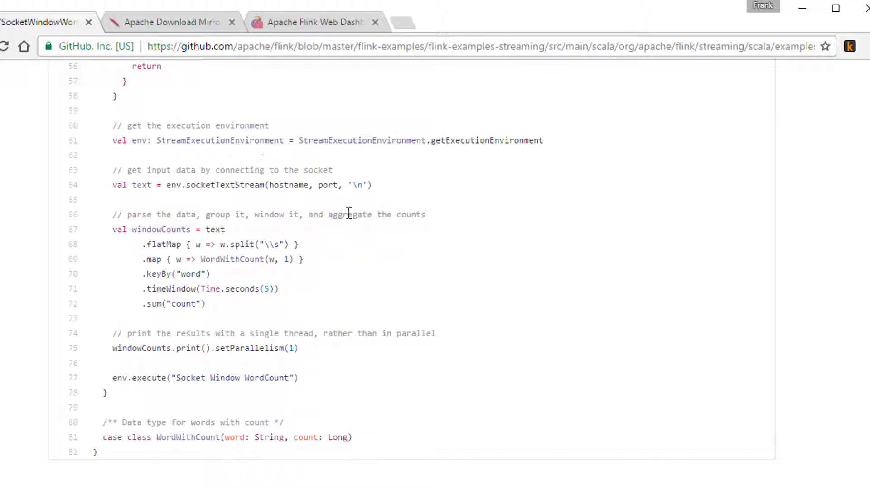
mouse_move(264, 185)
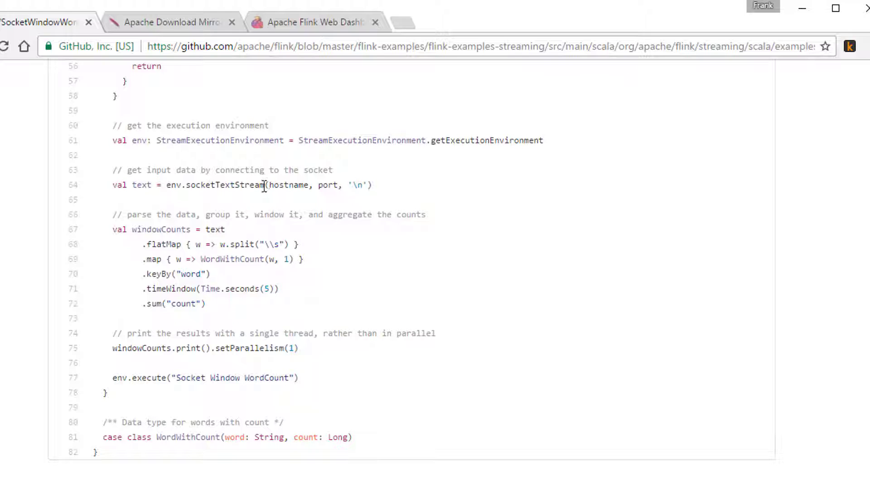
mouse_move(257, 201)
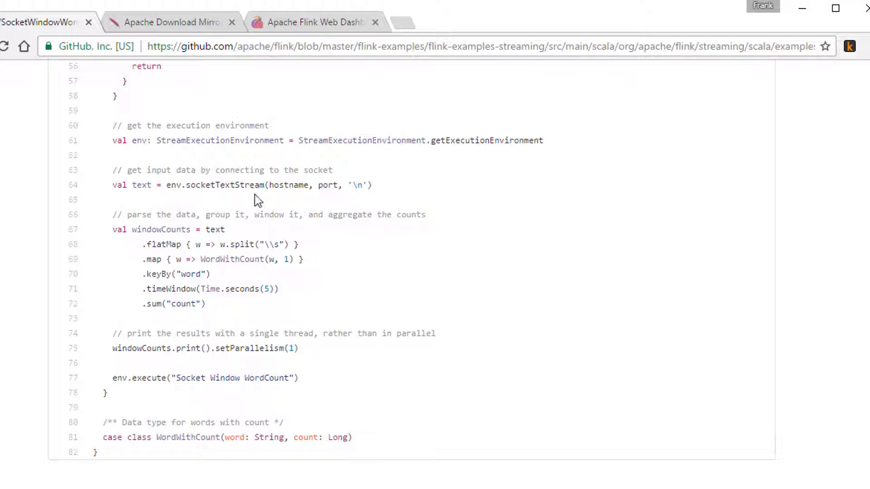
mouse_move(393, 198)
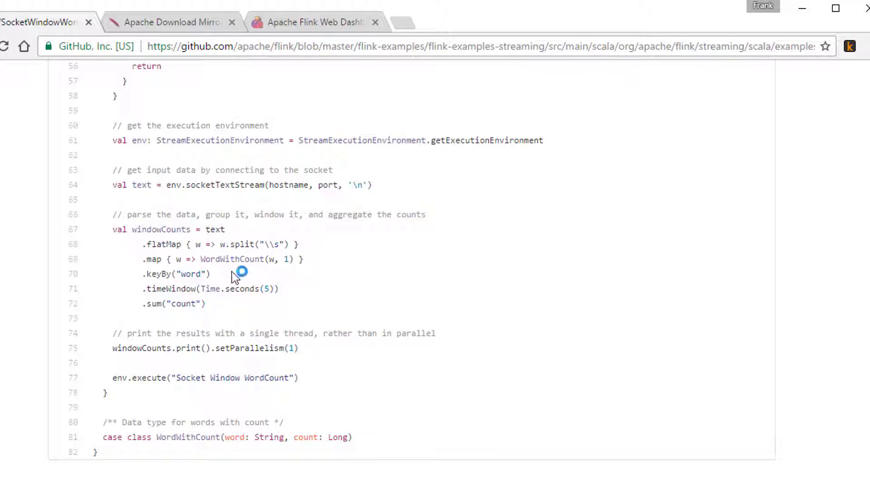
mouse_move(209, 260)
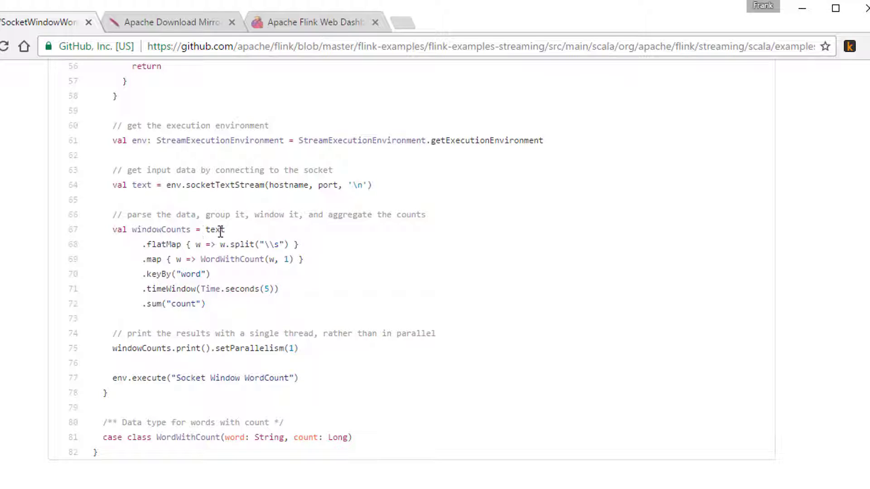
mouse_move(208, 253)
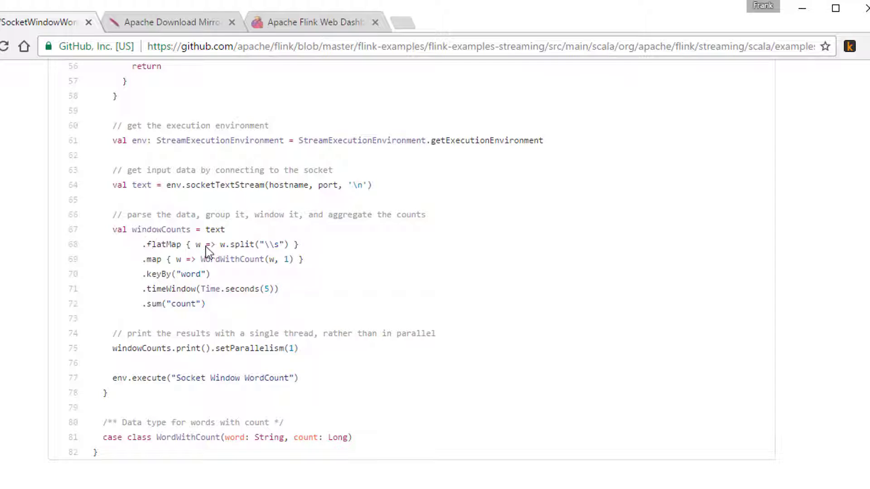
mouse_move(284, 245)
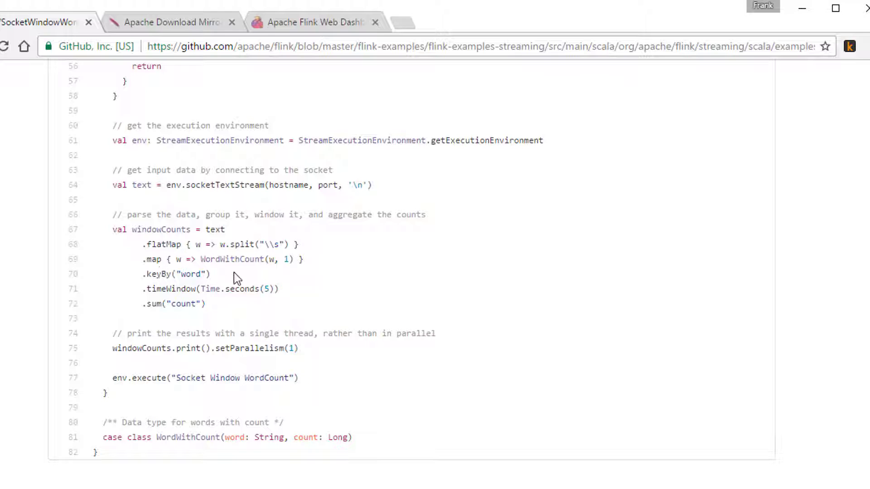
mouse_move(269, 272)
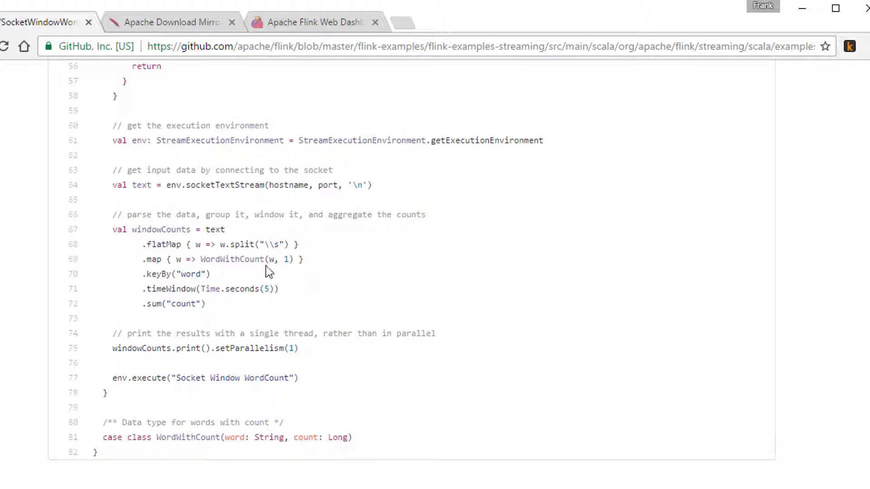
mouse_move(272, 259)
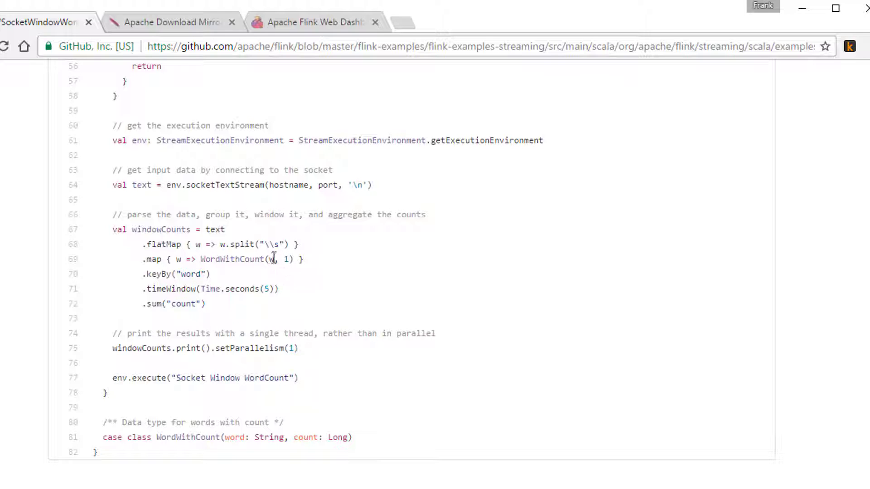
mouse_move(172, 274)
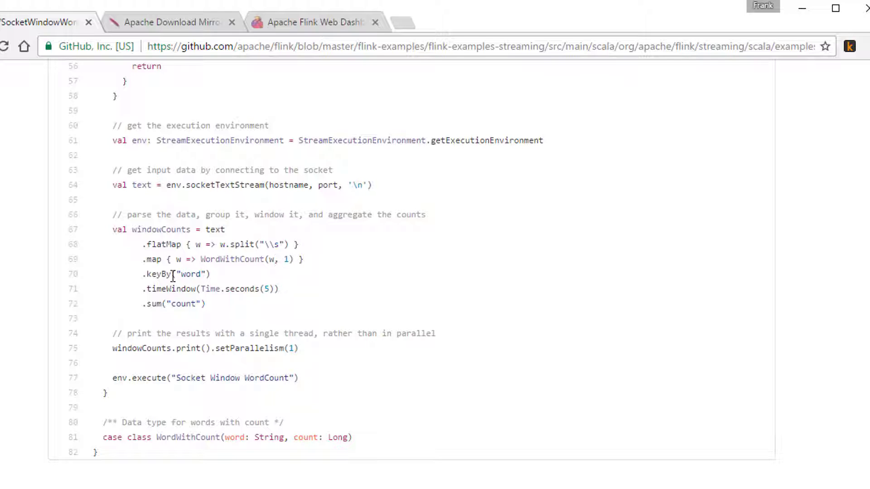
mouse_move(232, 290)
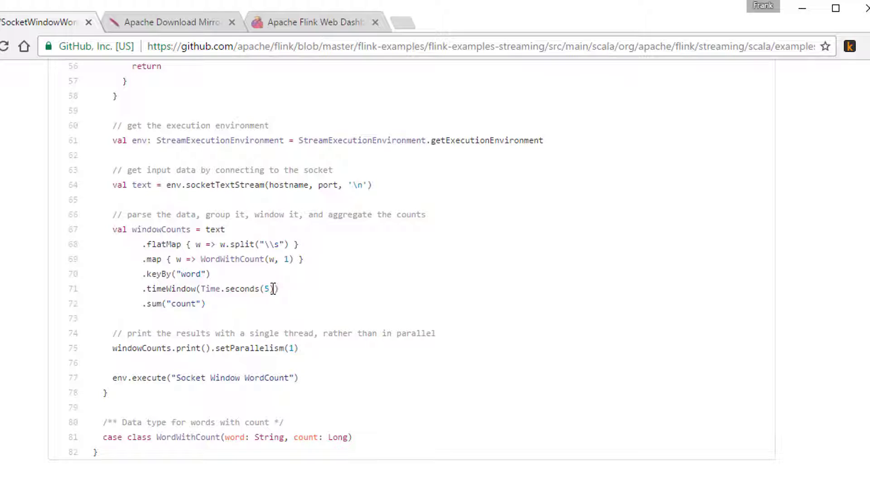
mouse_move(206, 289)
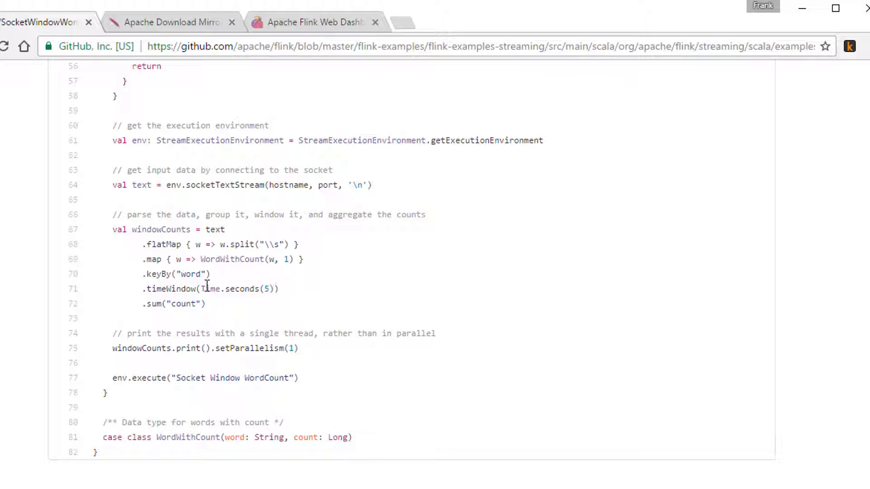
mouse_move(188, 244)
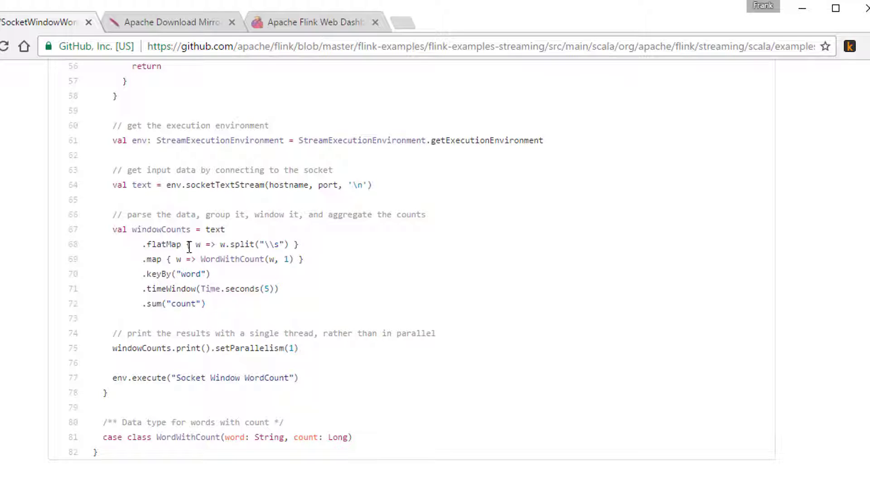
mouse_move(255, 293)
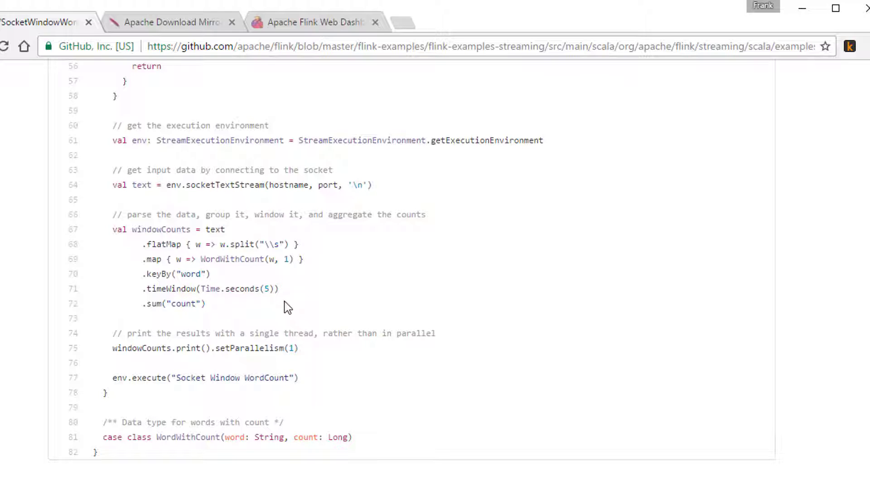
mouse_move(318, 358)
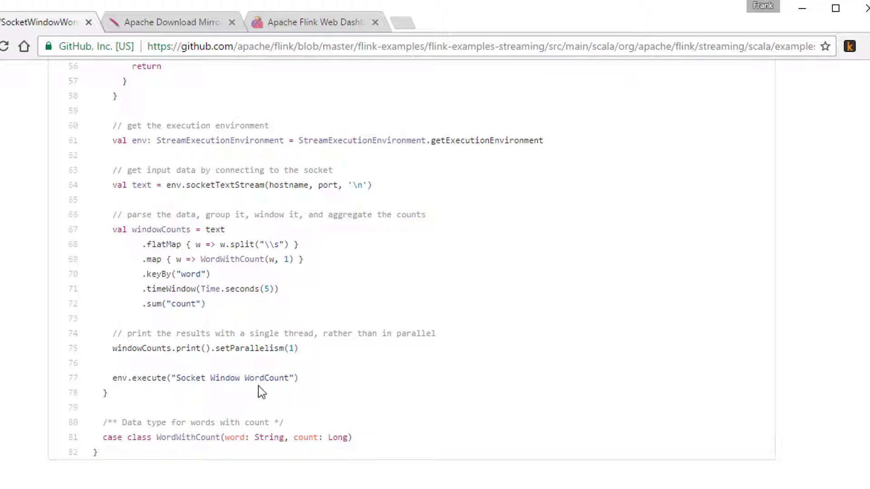
mouse_move(372, 326)
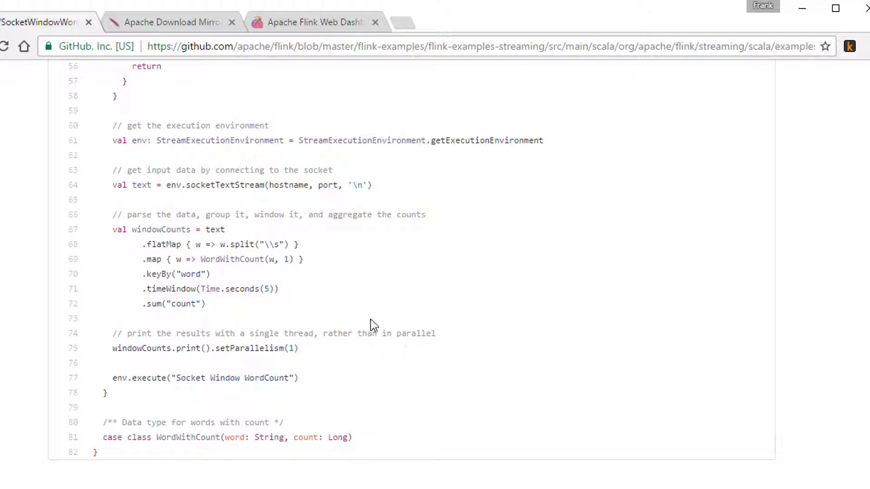
mouse_move(377, 288)
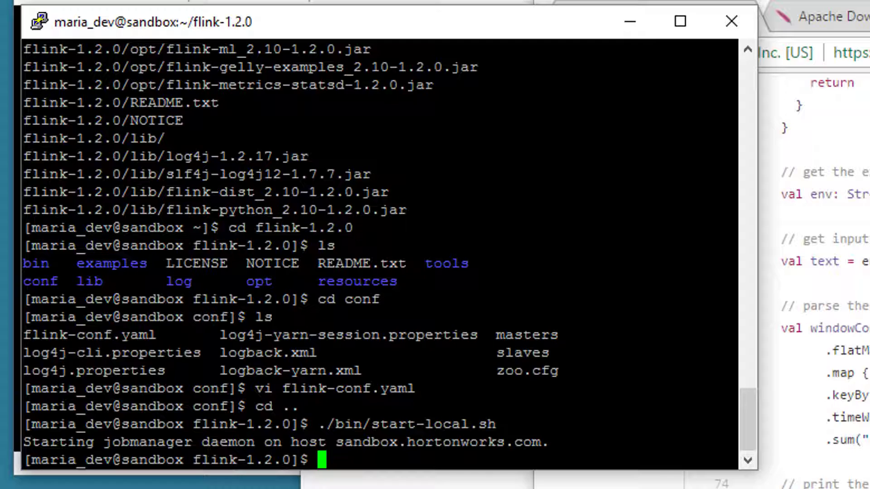
Step: Start netcat listening on port 9000 with nc -l 9000
text(nc -l)
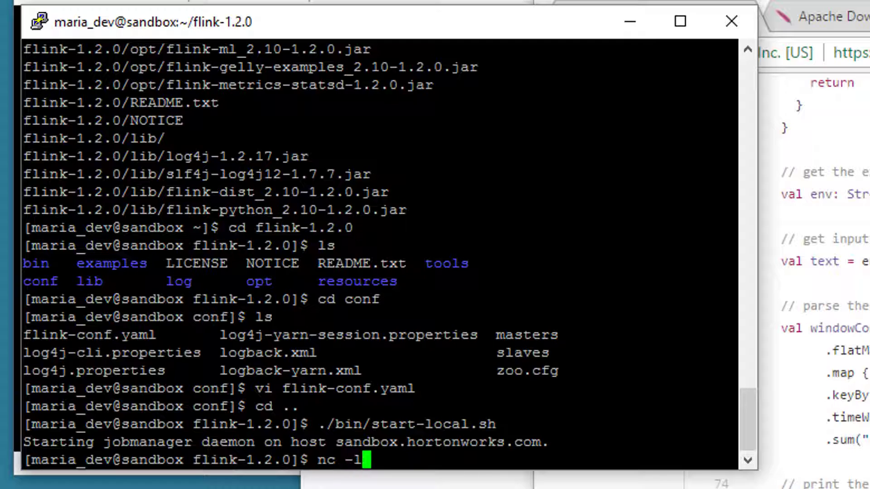
text(9000)
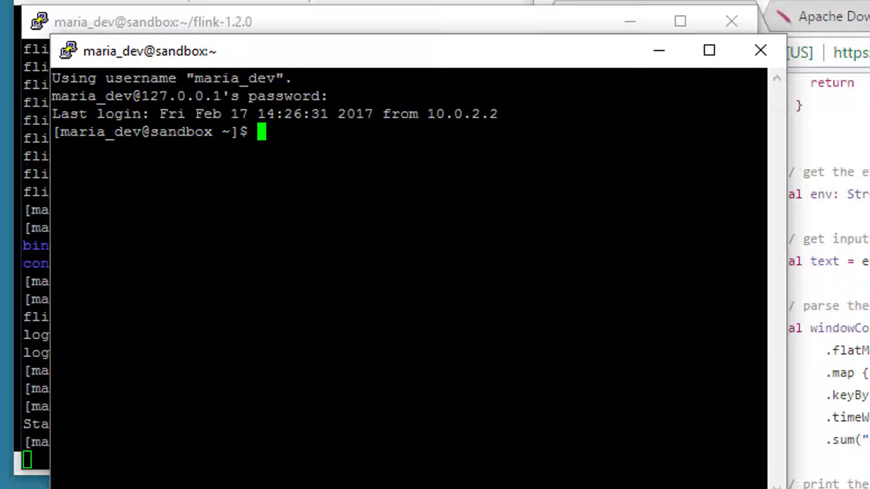
Step: From flink-1.2.0, run ./bin/flink run examples/streaming/SocketWindowWordCount.jar --port 9000
text(cd flink-1.2.0)
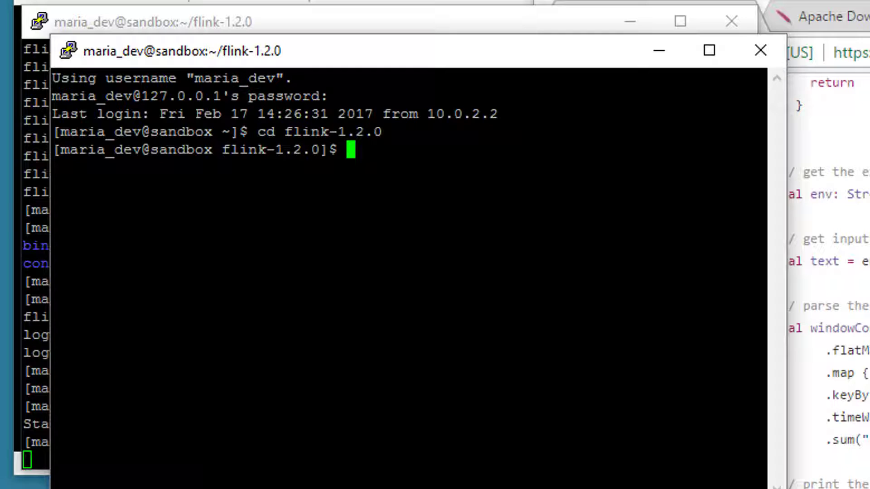
text(./bin/f)
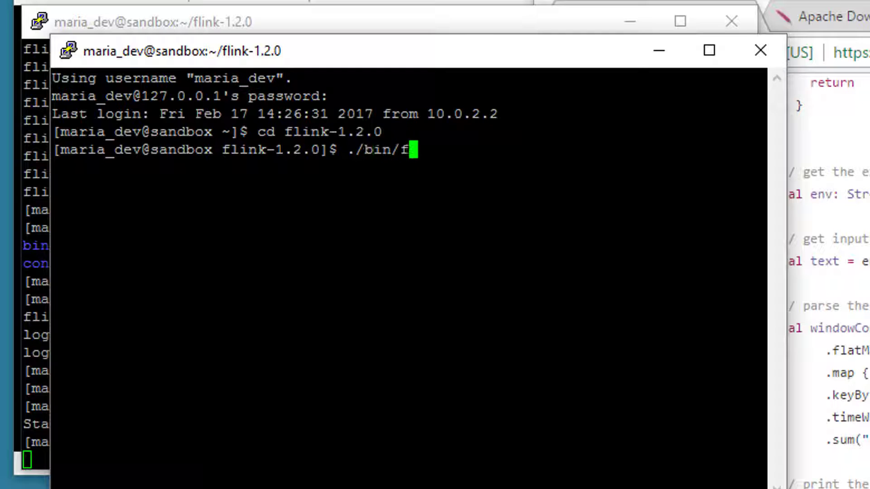
text(link run)
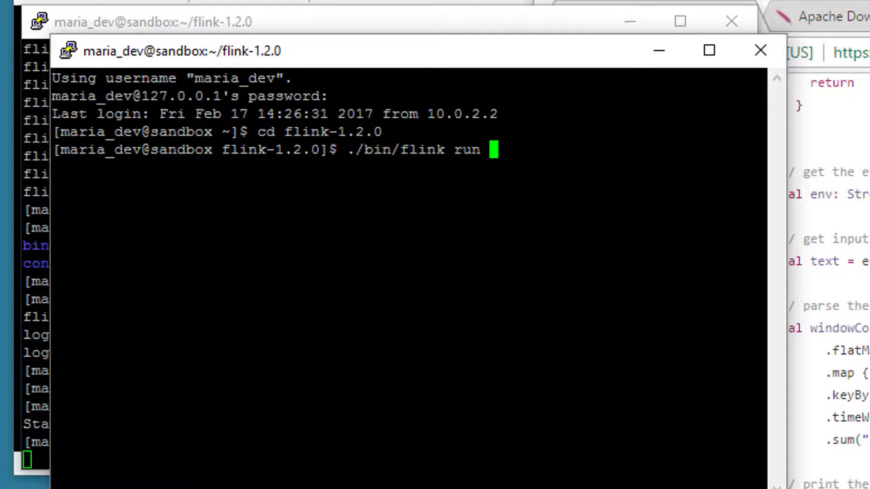
text(examples/streami)
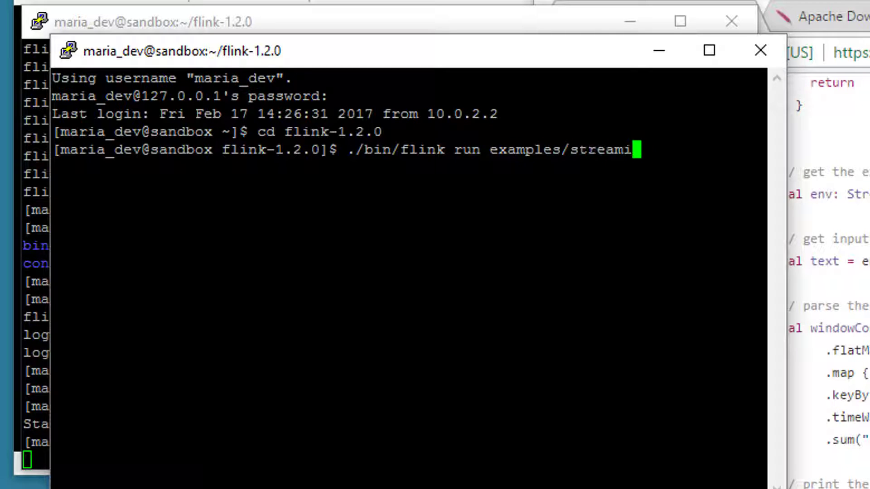
text(ng/SocketWindowWordCount.jar)
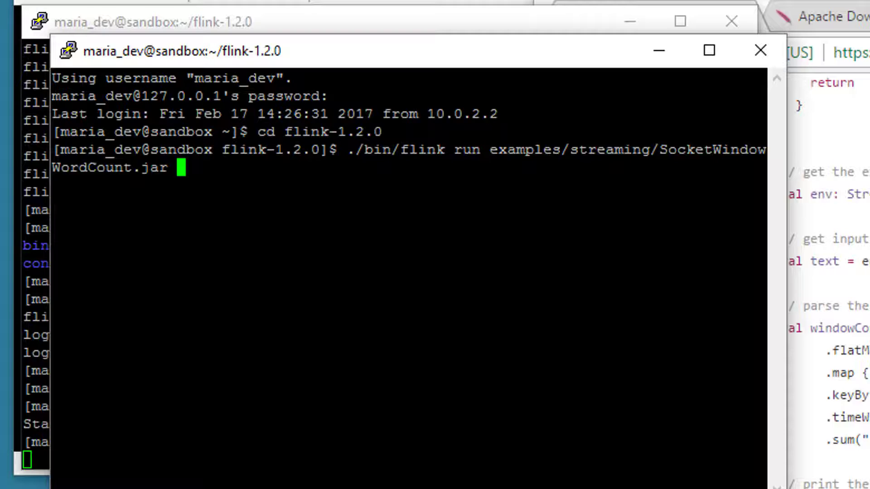
text(--)
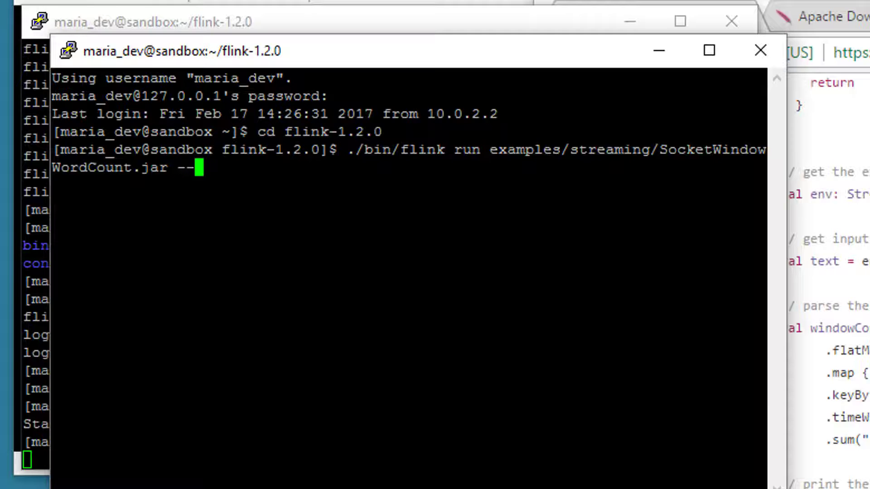
text(port 9000)
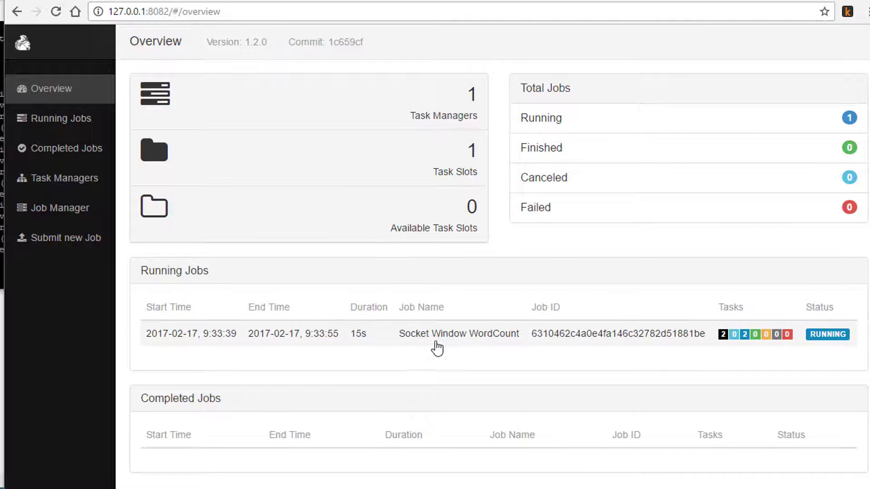
mouse_move(453, 339)
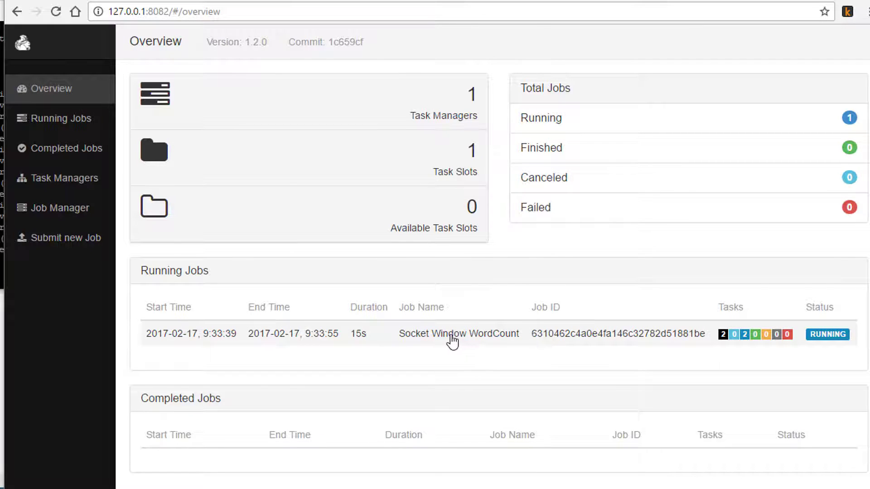
Step: View the Socket Window WordCount job's overview graph, then return to the Running Jobs list
click(458, 333)
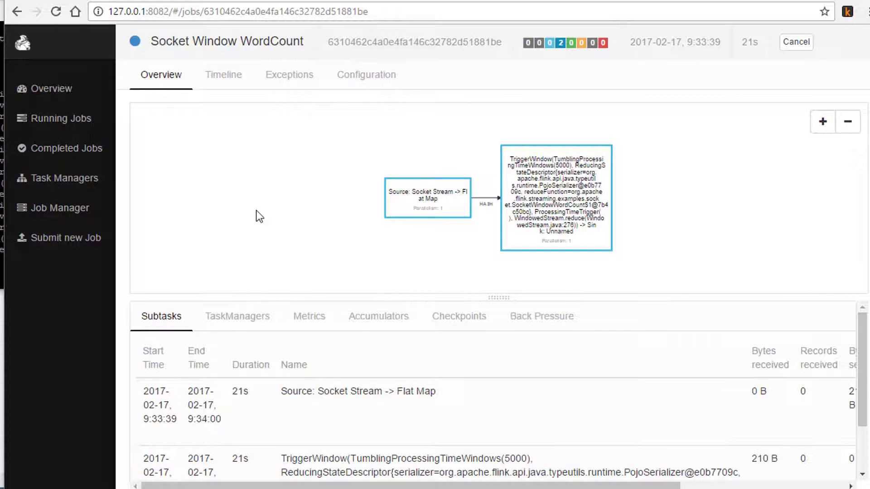
mouse_move(244, 215)
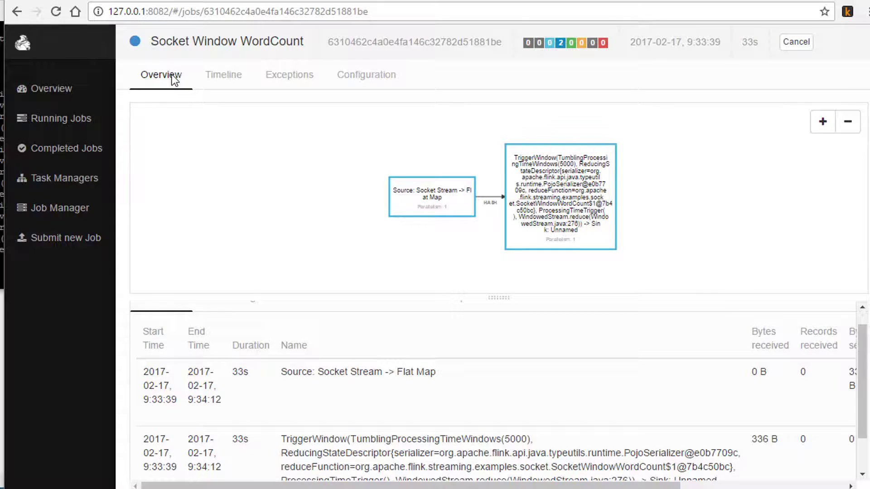
click(60, 118)
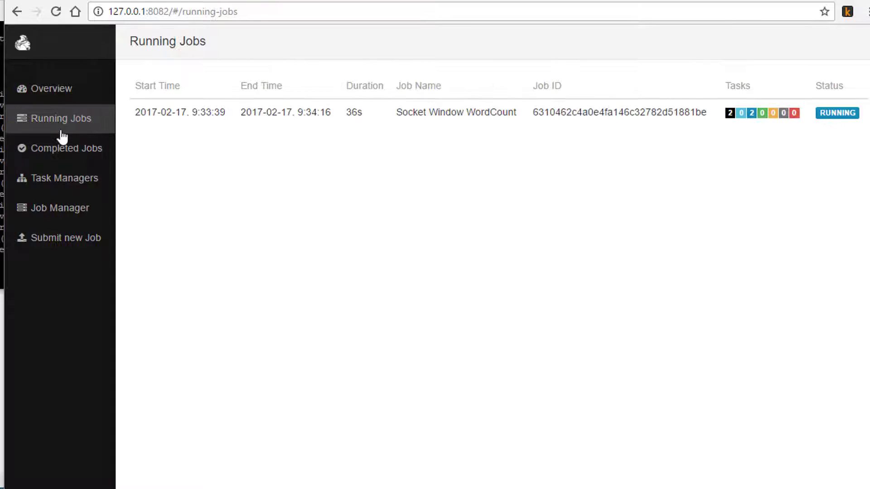
click(65, 178)
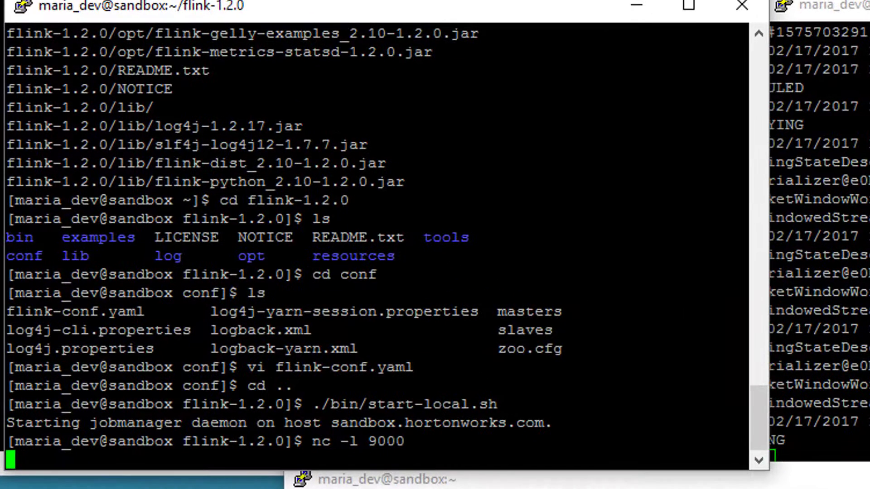
Step: Send 'i am a rock i am an island' through the netcat listener on port 9000
text(i am a rock i am an)
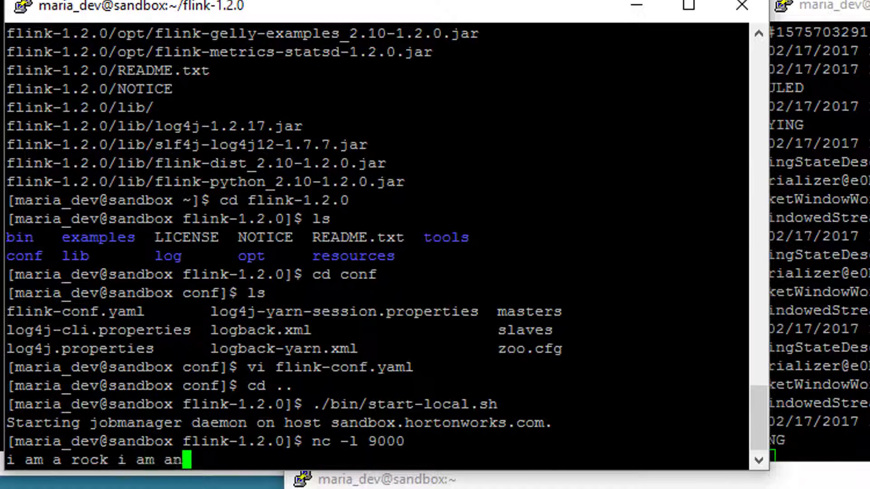
text(island)
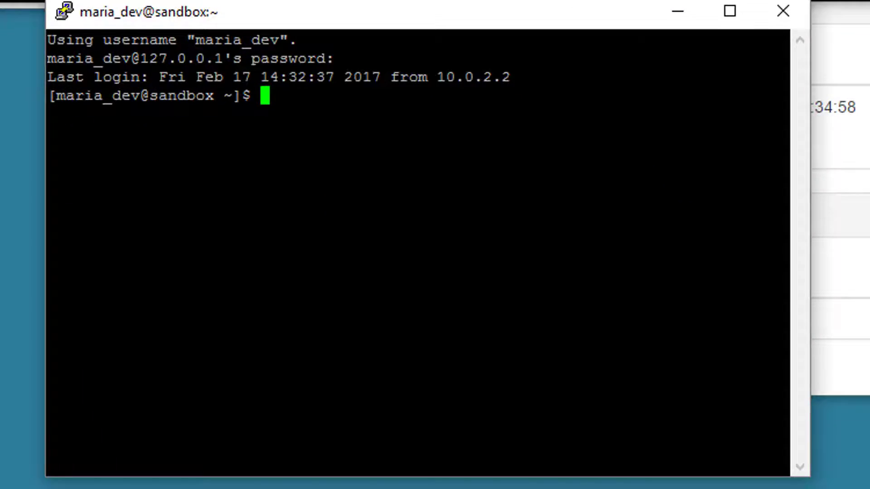
Step: Go to flink-1.2.0/log and cat flink-maria_dev-jobmanager-0-sandbox.hortonworks.com.out to see word counts
text(cd flink-1.2.0)
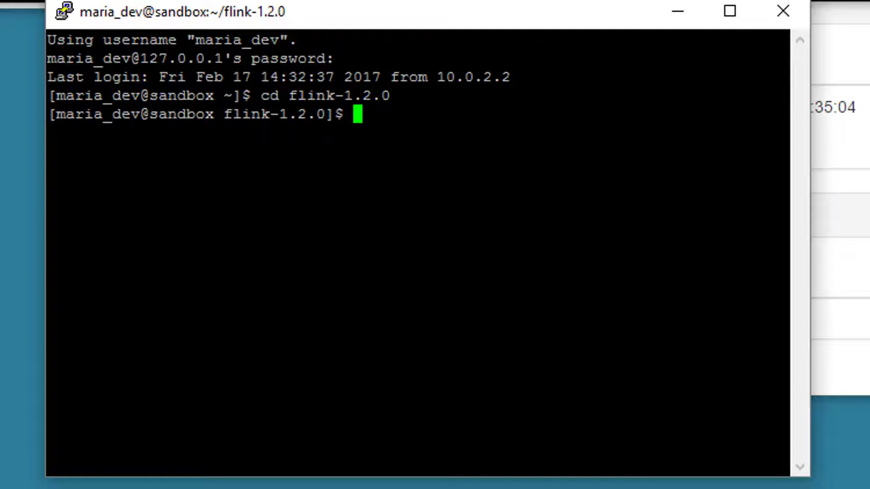
text(cd log/)
text(ls -ltr)
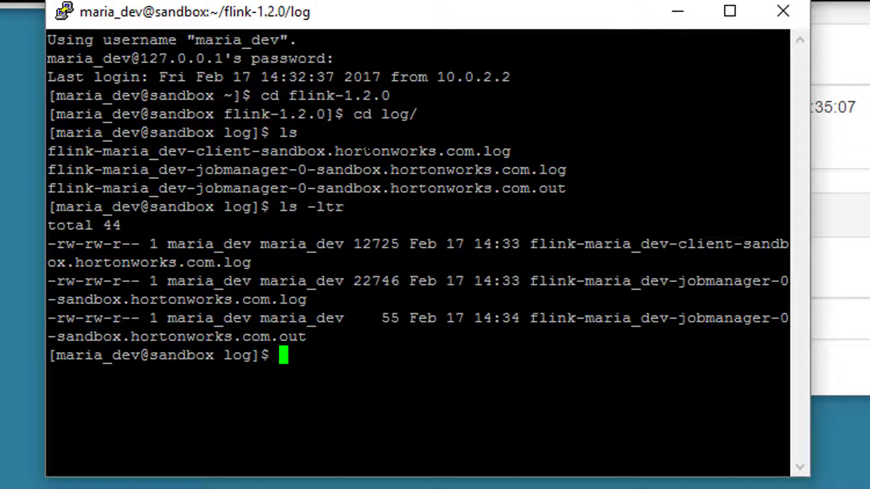
text(cat)
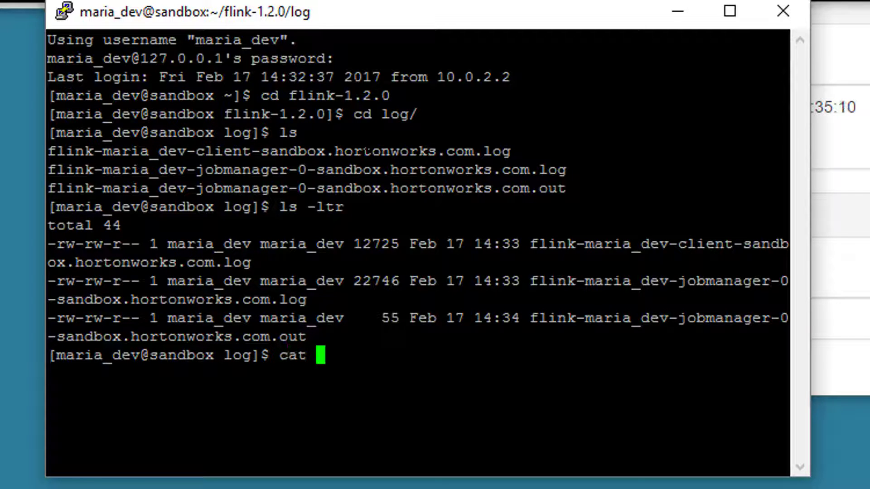
text(flink-maria_dev-jobmanager-0-sandbox.hortonworks.com.)
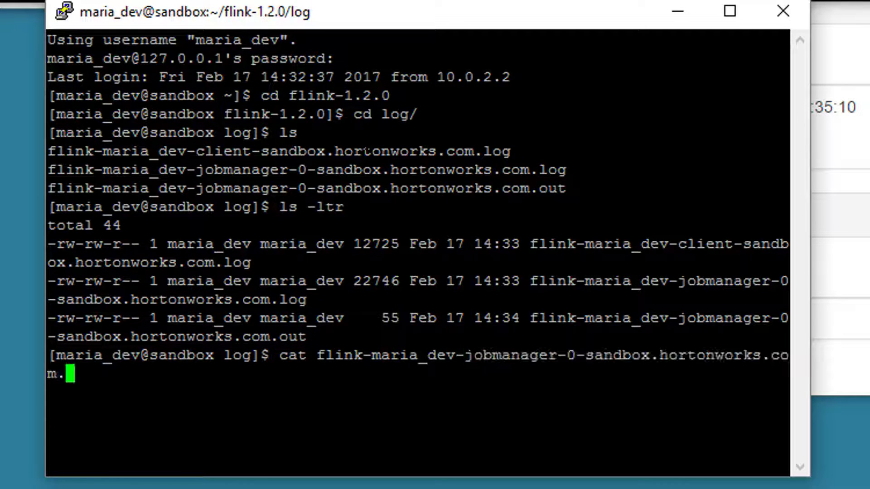
text(out)
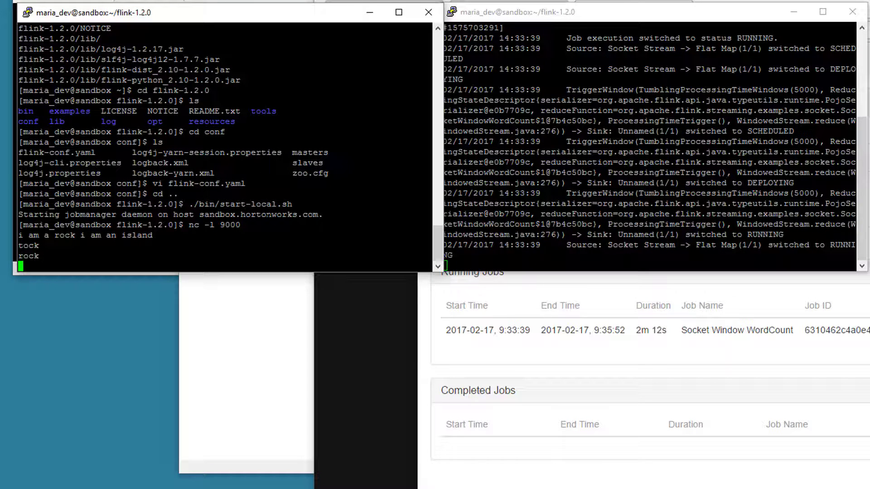
Step: End netcat with Ctrl+C so the job finishes, and begin entering ./bin/stop-local.sh
key(ctrl+c)
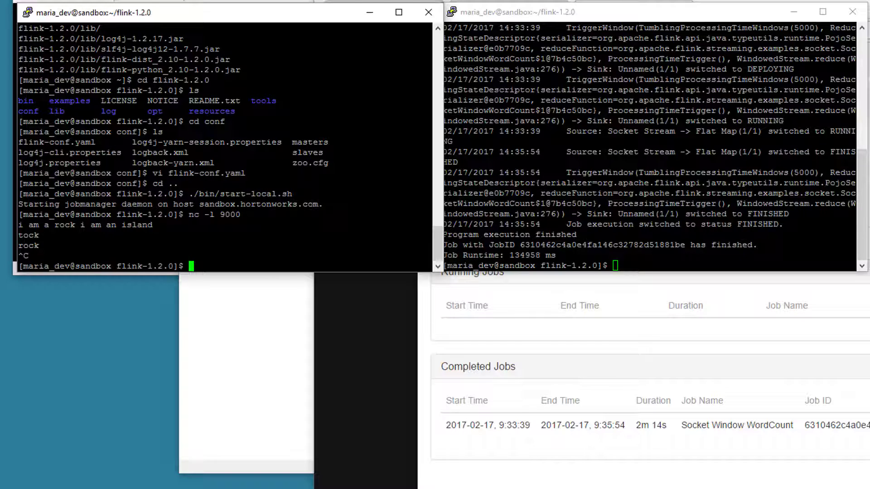
text(./bin/stop)
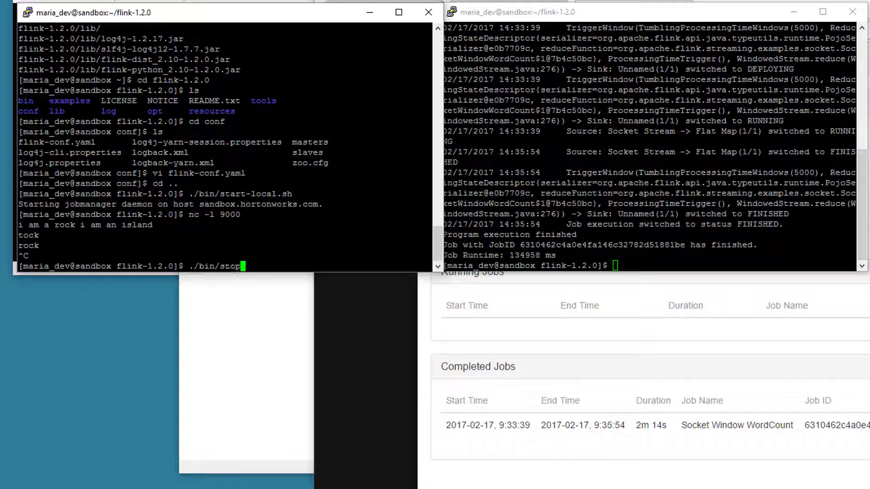